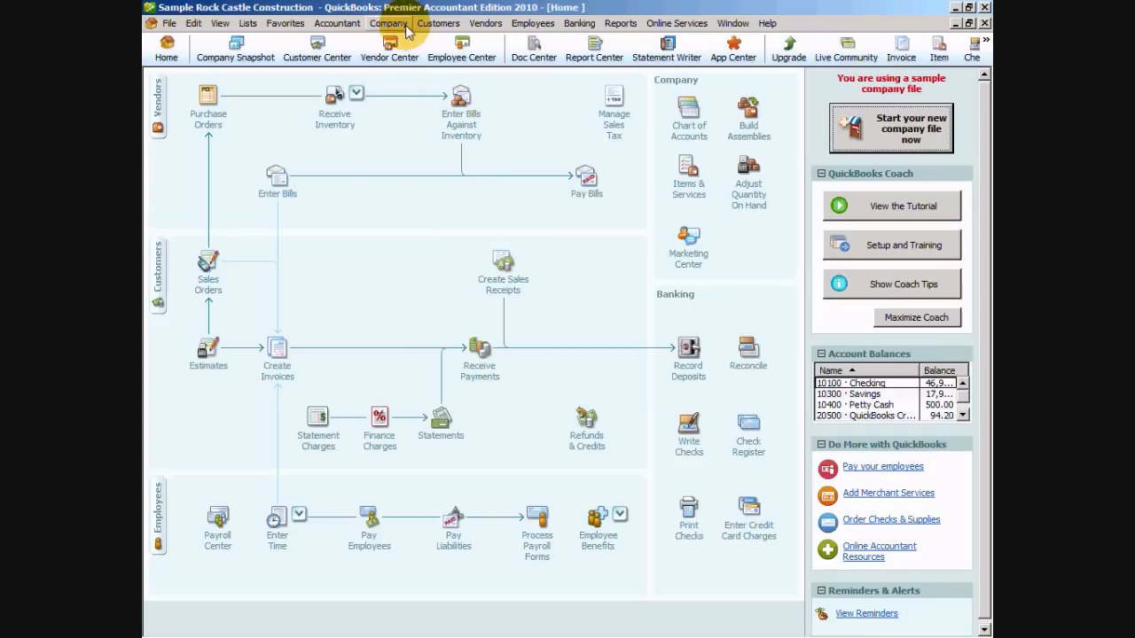
Start Enter Vehicle Mileage from the Company menu
click(388, 23)
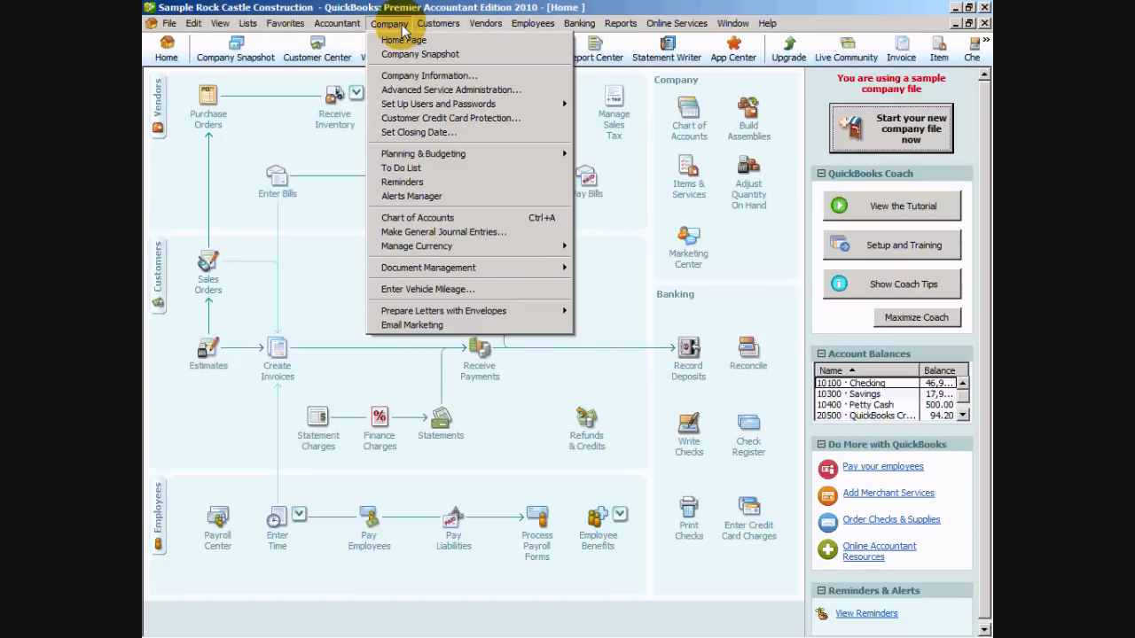
mouse_move(427, 289)
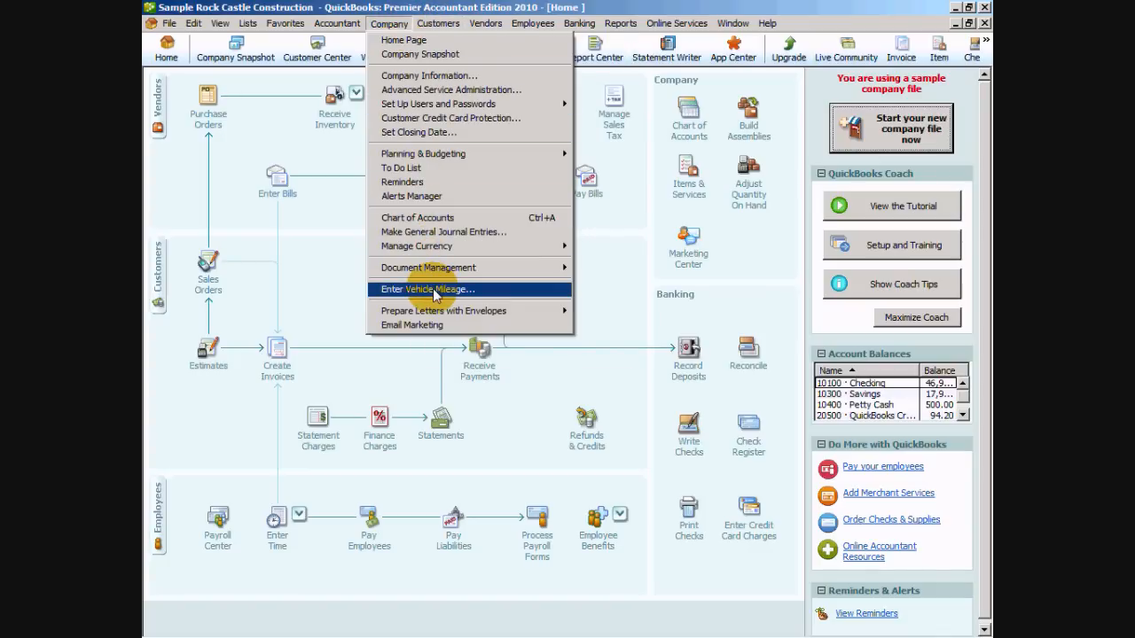
click(426, 289)
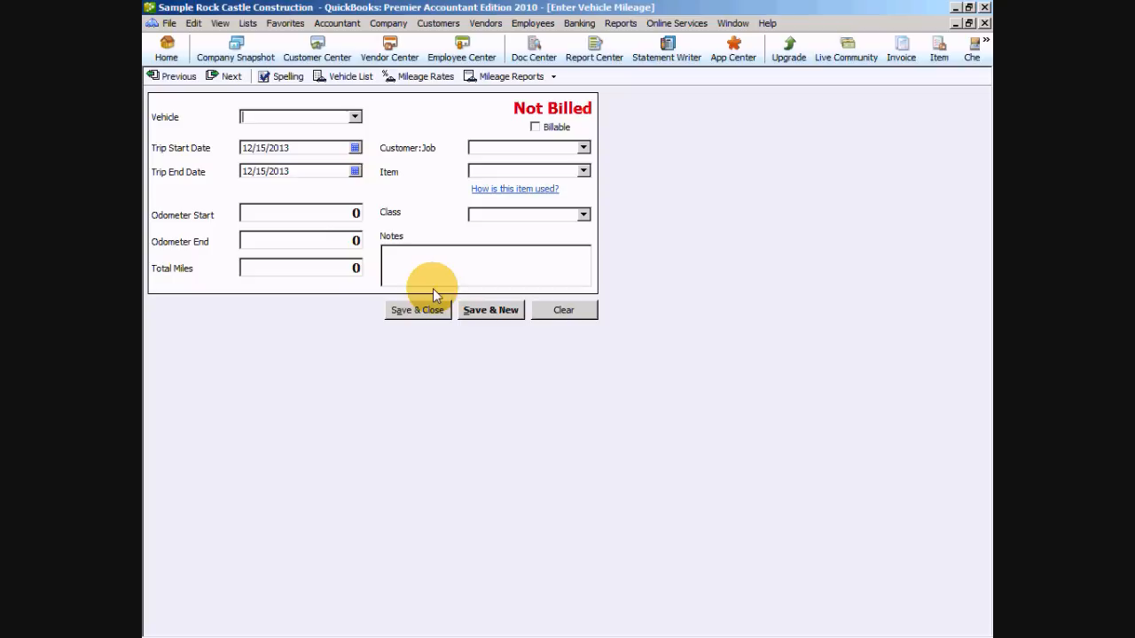
mouse_move(344, 80)
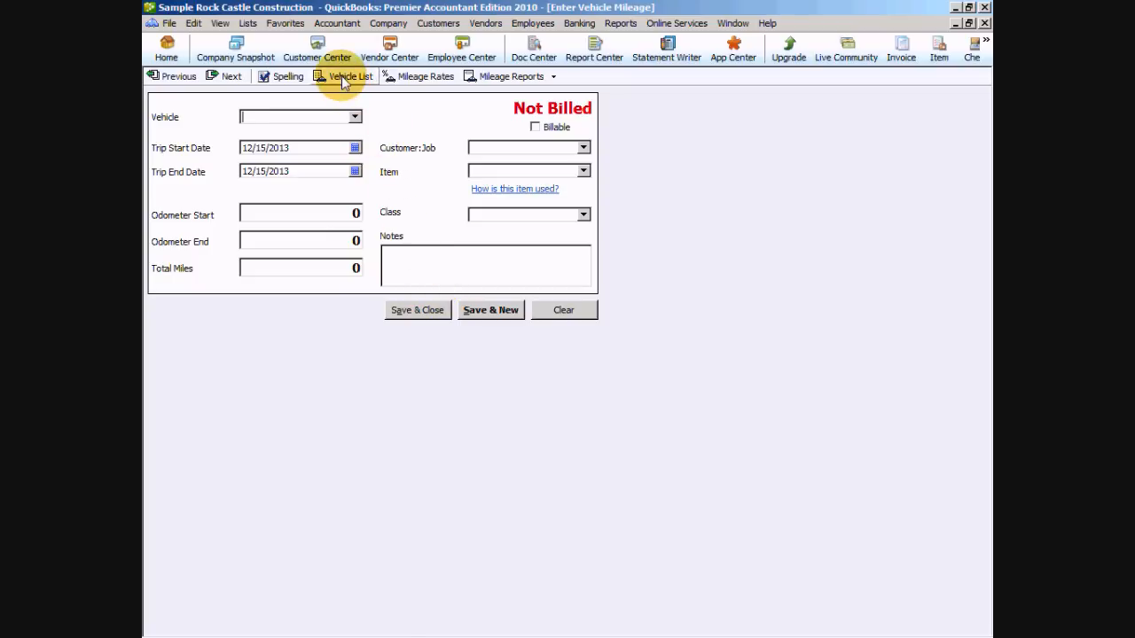
Add a new vehicle named 2003 Camry through Vehicle List > Vehicle > New and save it
click(349, 74)
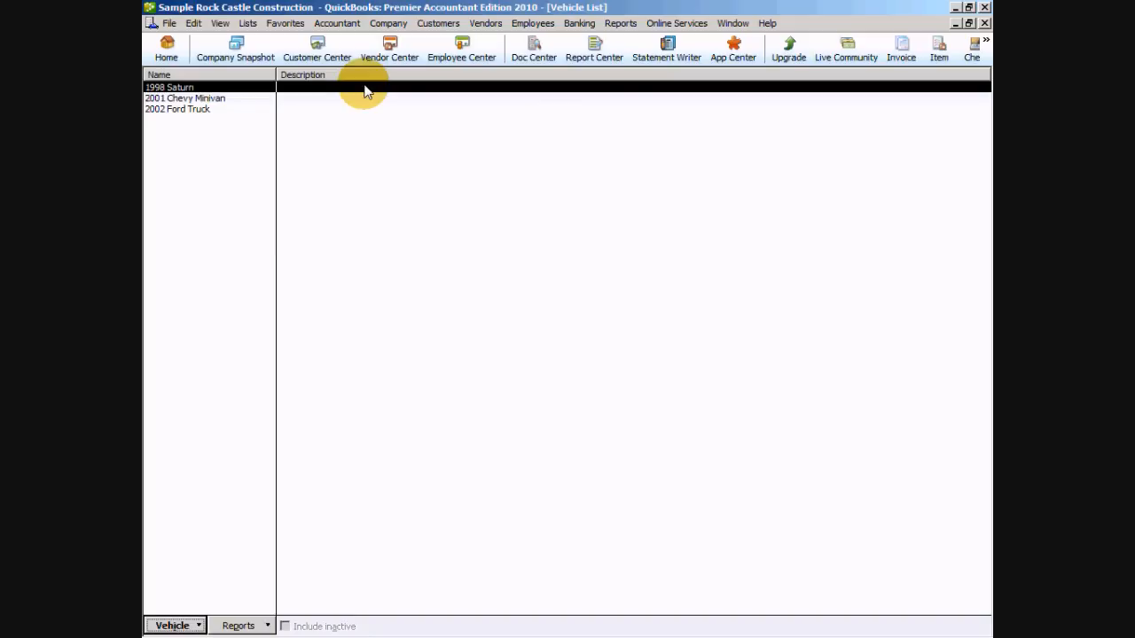
mouse_move(346, 142)
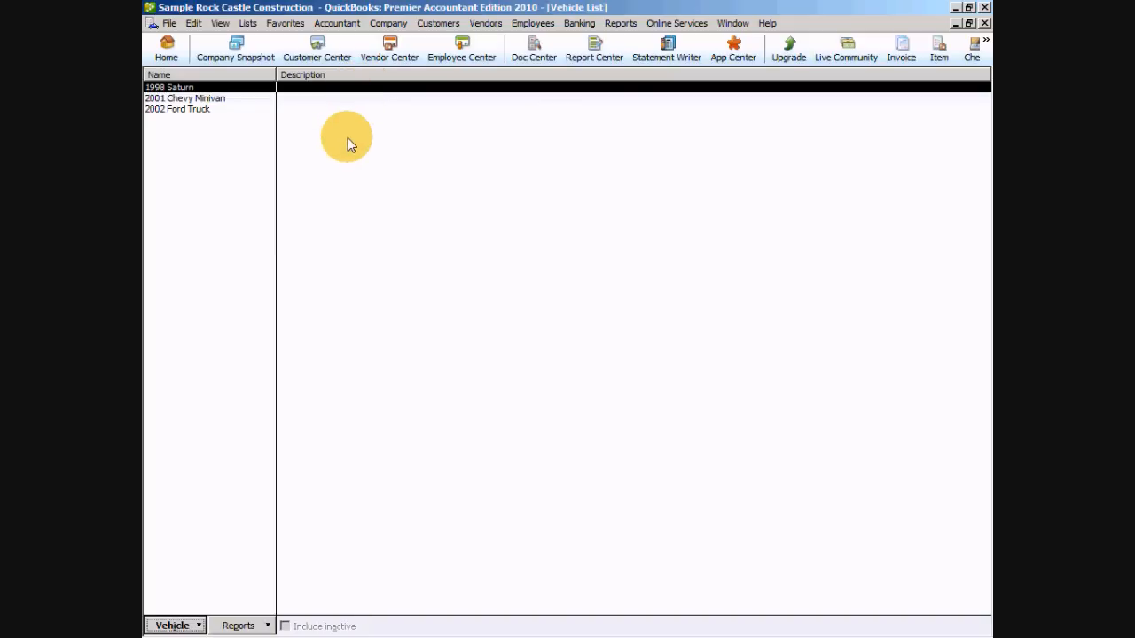
mouse_move(213, 212)
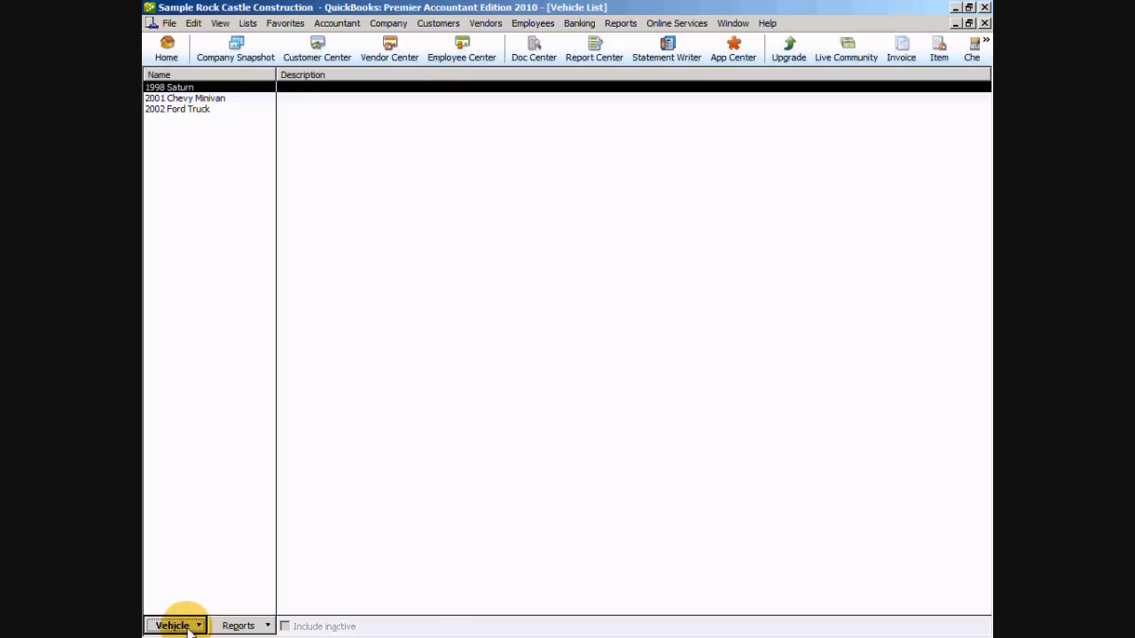
click(174, 625)
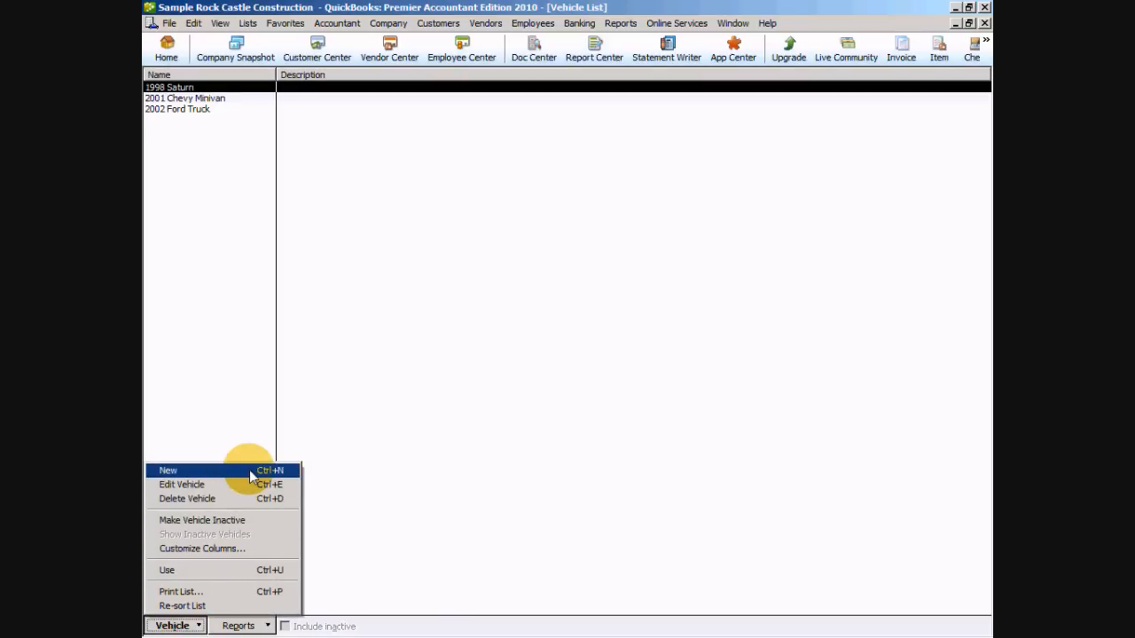
click(167, 470)
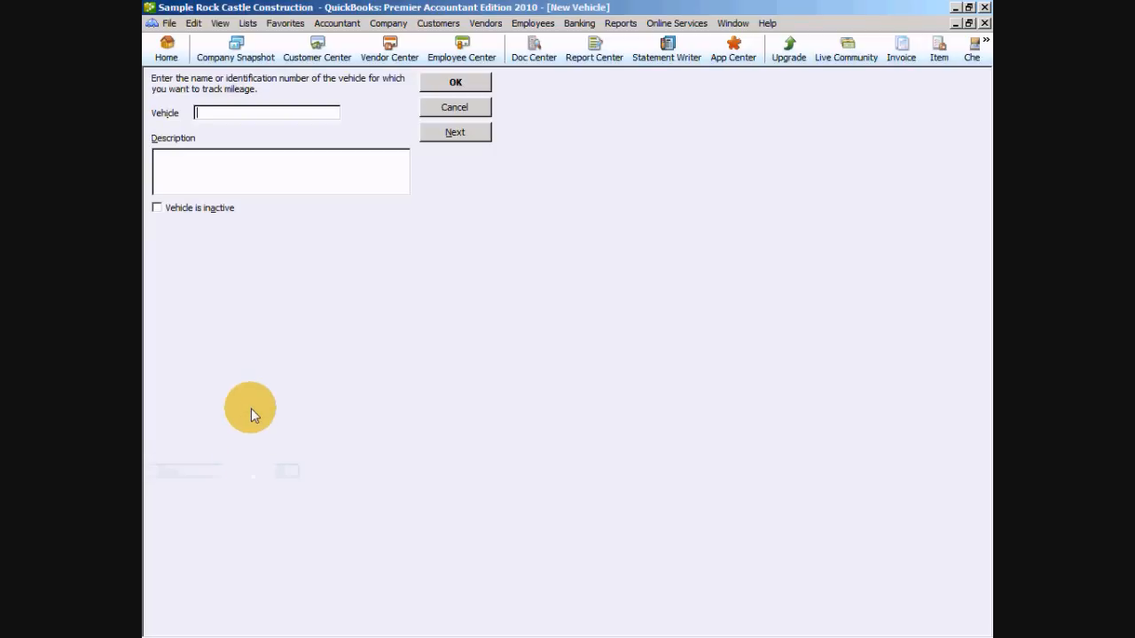
text(2003 Ca)
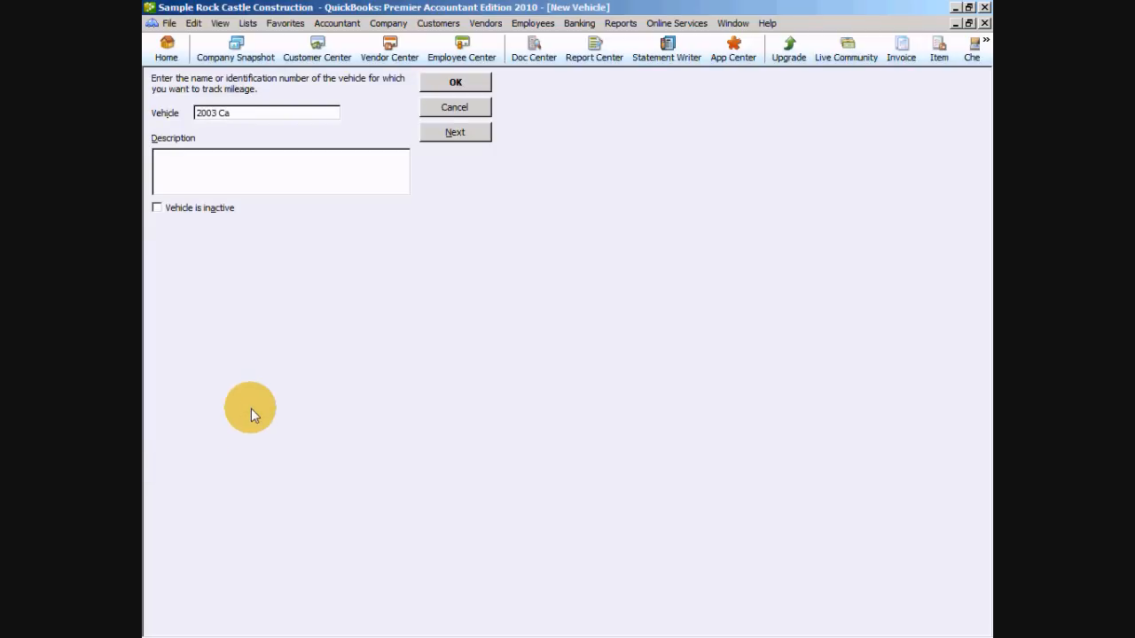
text(ry)
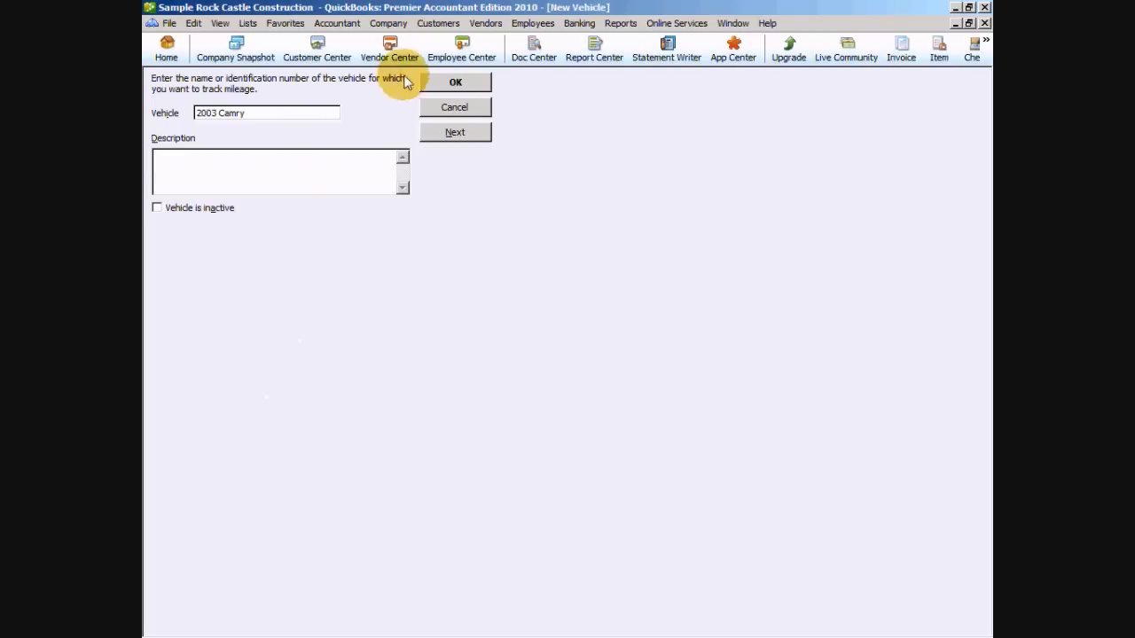
click(454, 81)
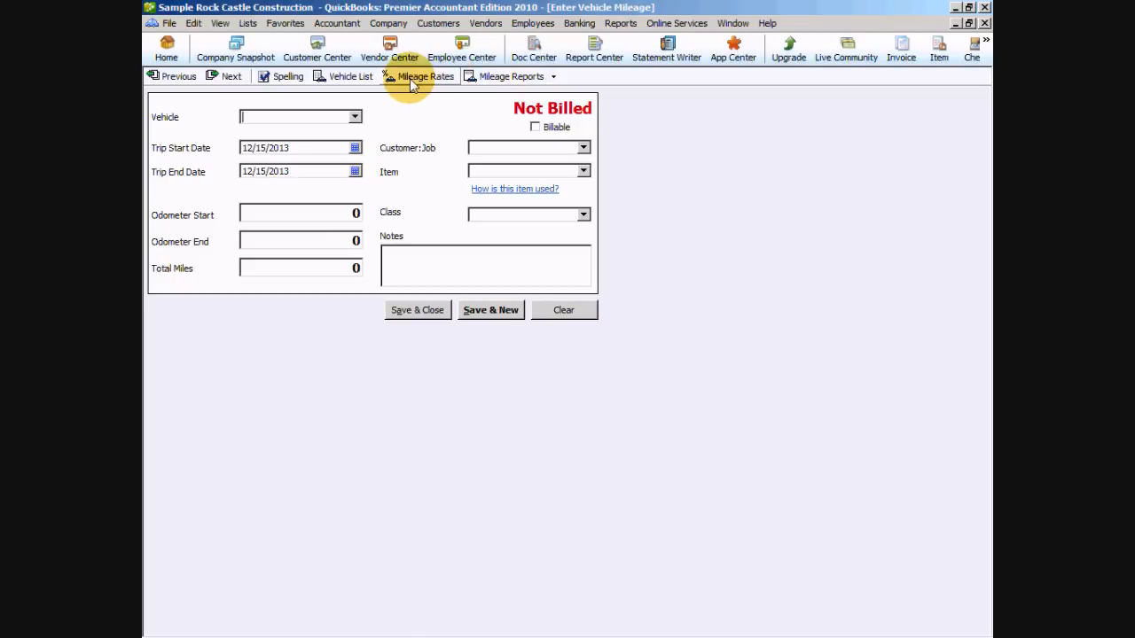
In Mileage Rates, add a rate of 0.55 effective 12/16/2013 and close the list
click(425, 75)
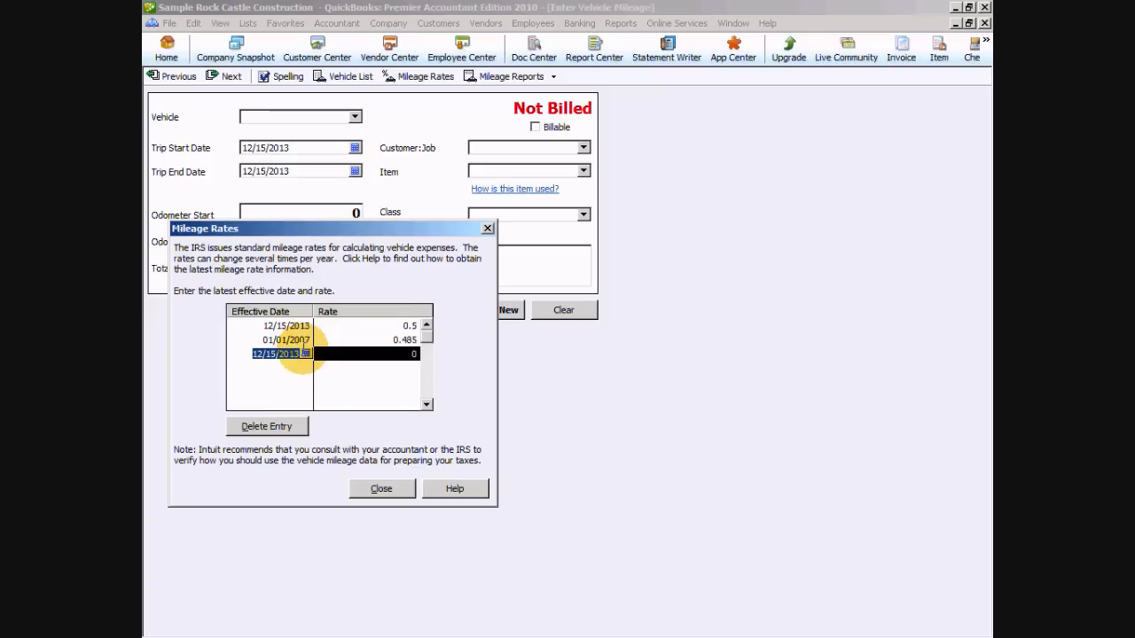
text(12/16/2013)
click(365, 352)
text(.)
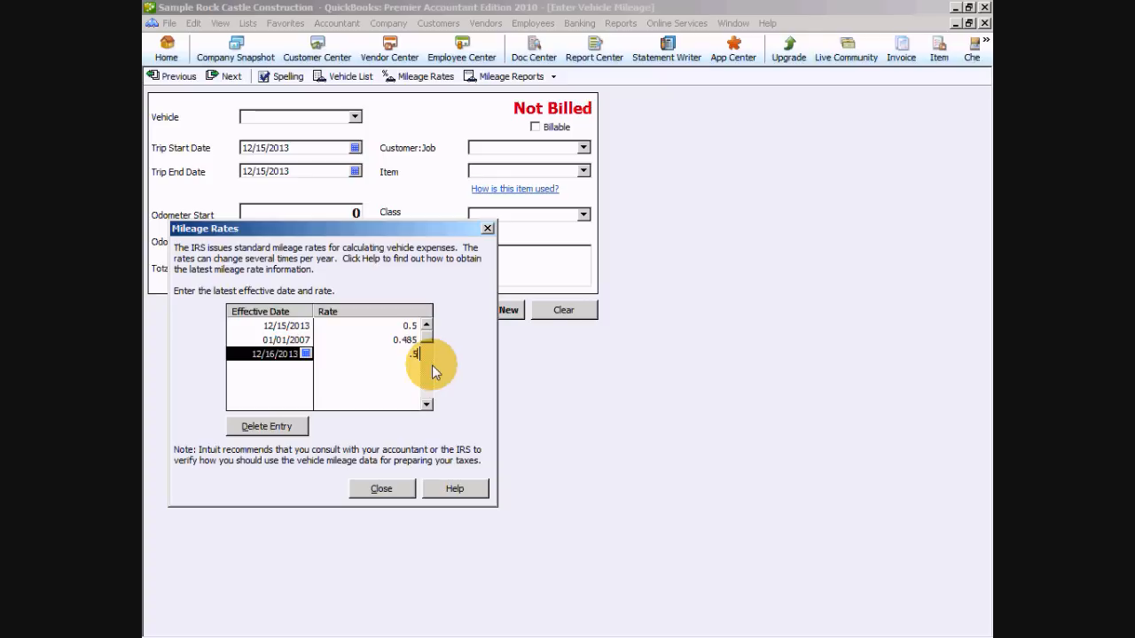
text(5)
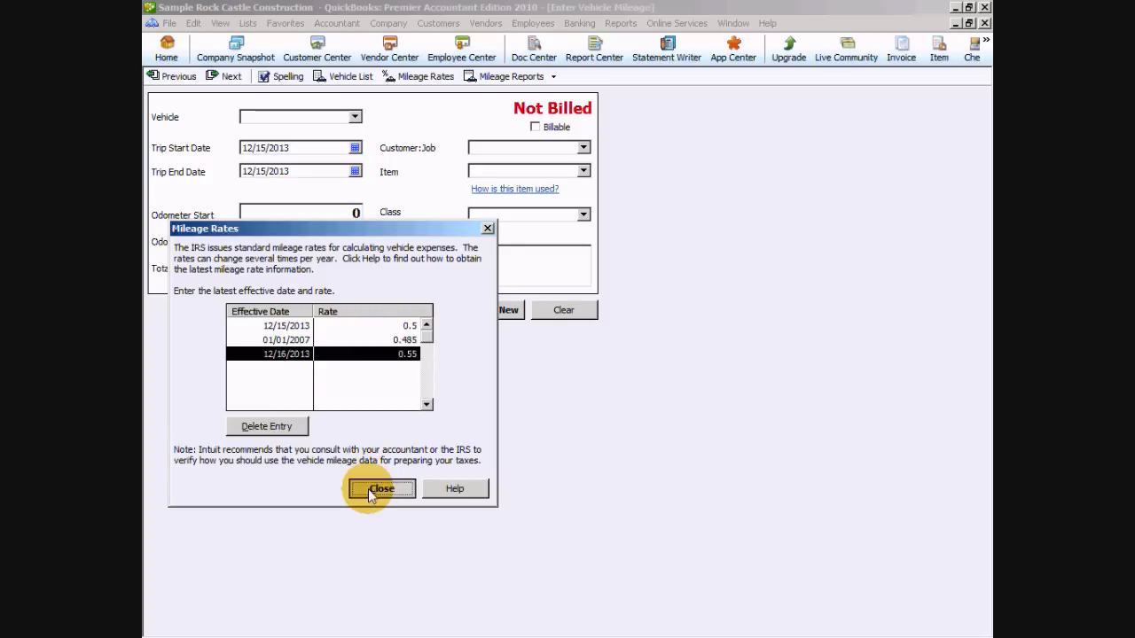
click(382, 489)
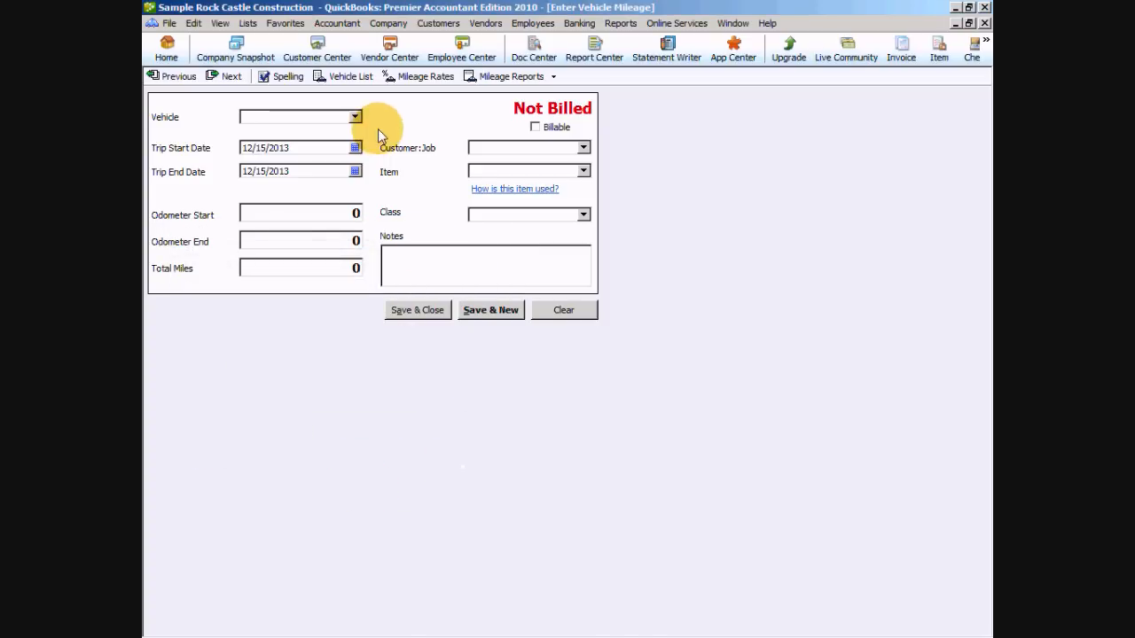
Enter a 2003 Camry trip on 12/16/2013 with odometer 105100 to 105200, 100 miles
click(355, 117)
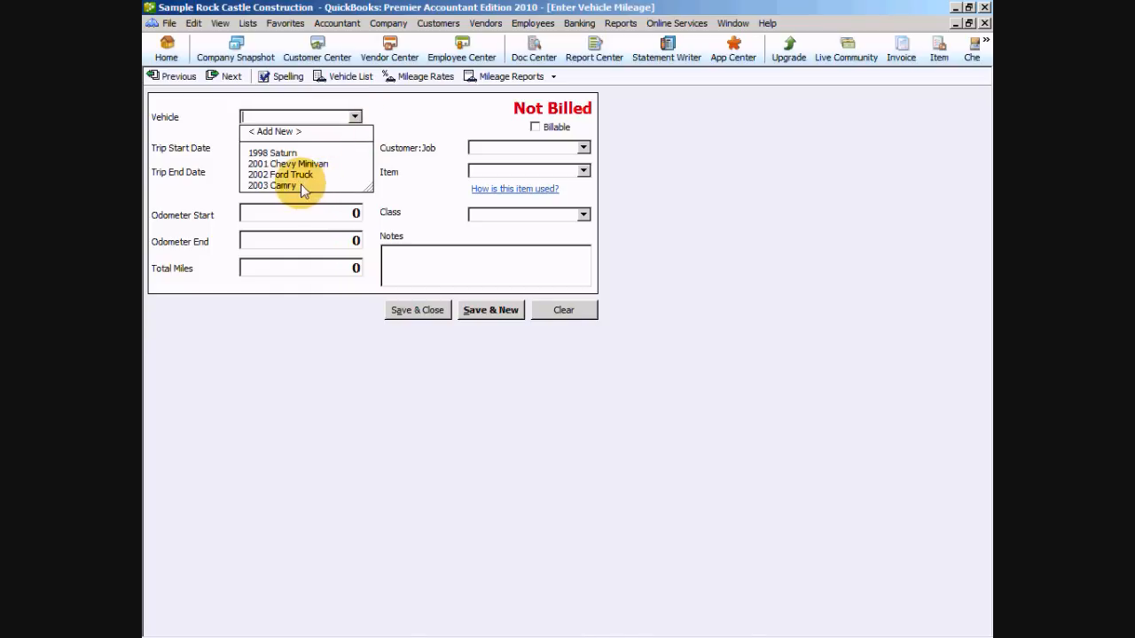
click(276, 186)
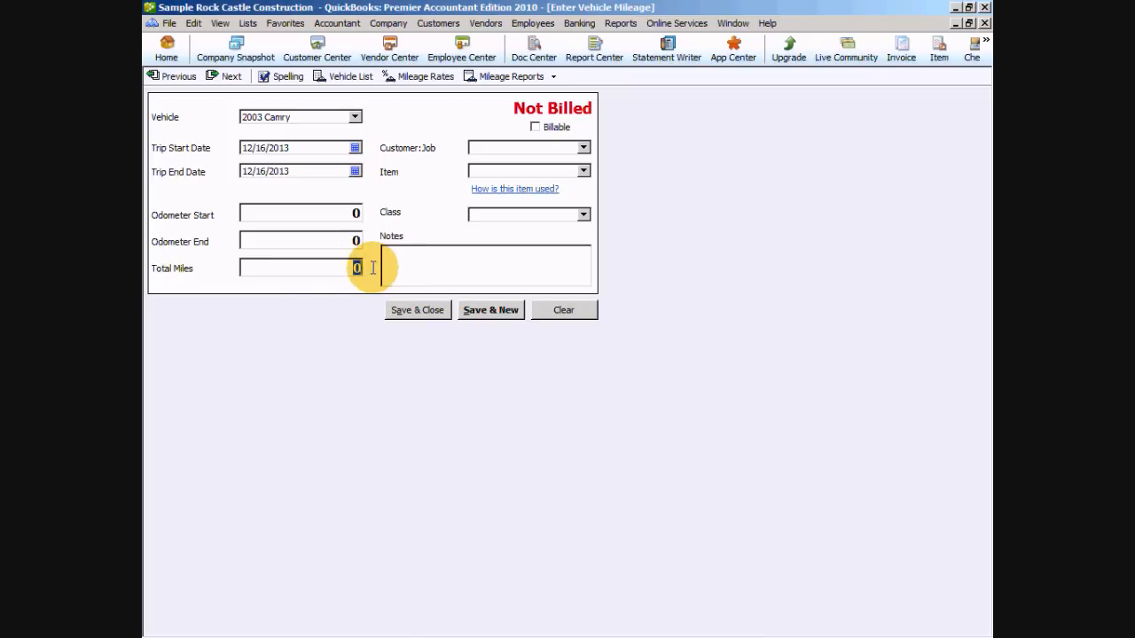
text(15)
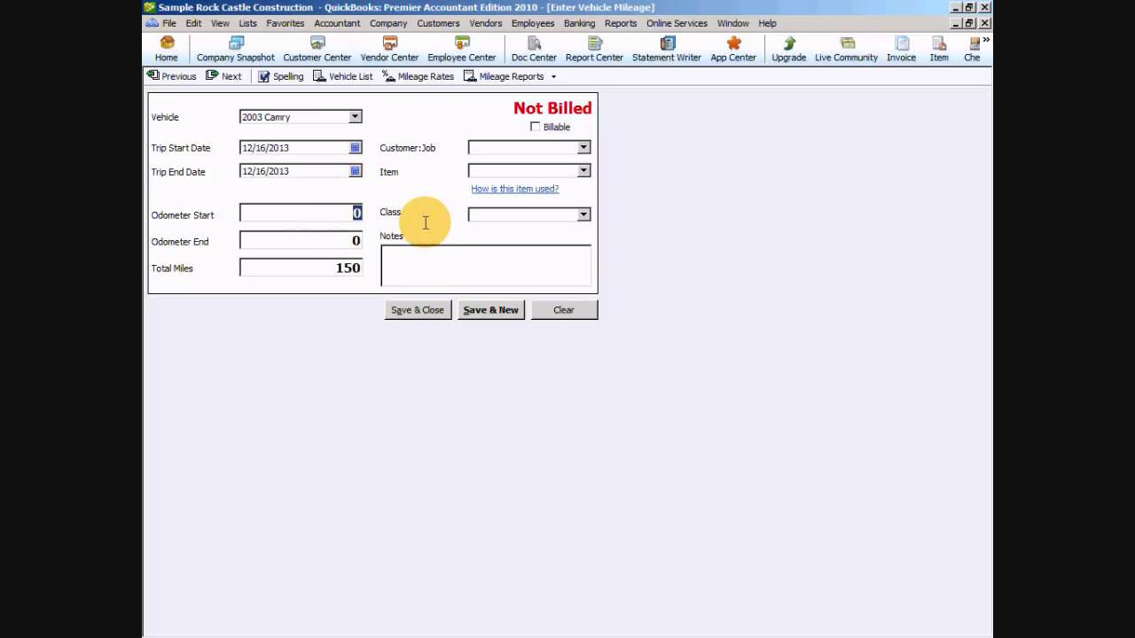
text(105,100)
click(299, 241)
text(105,200)
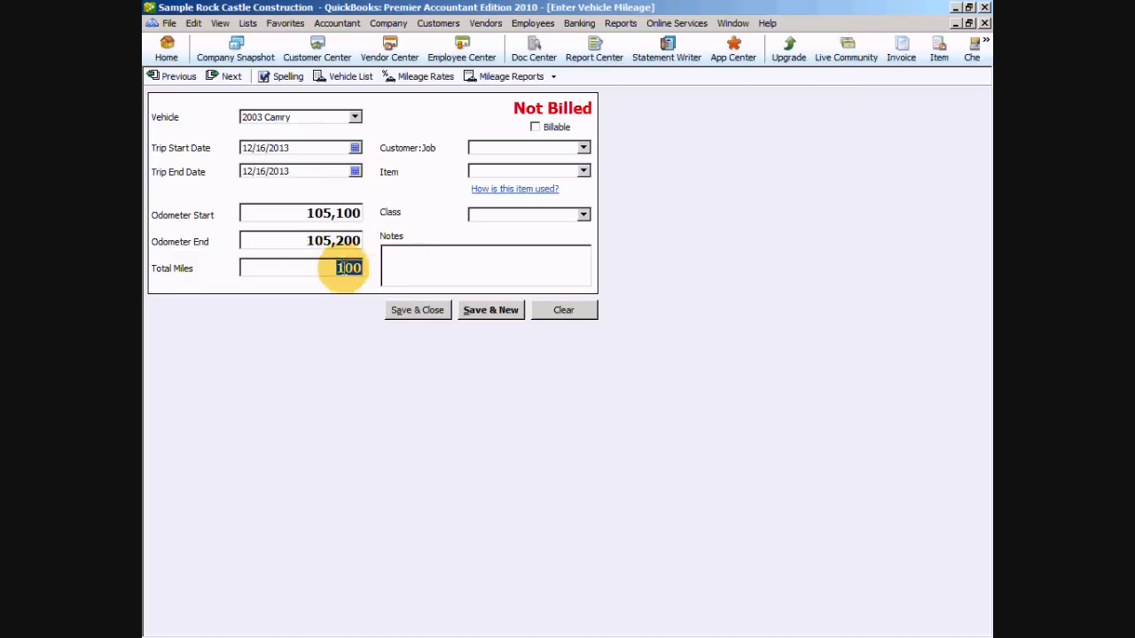
click(482, 266)
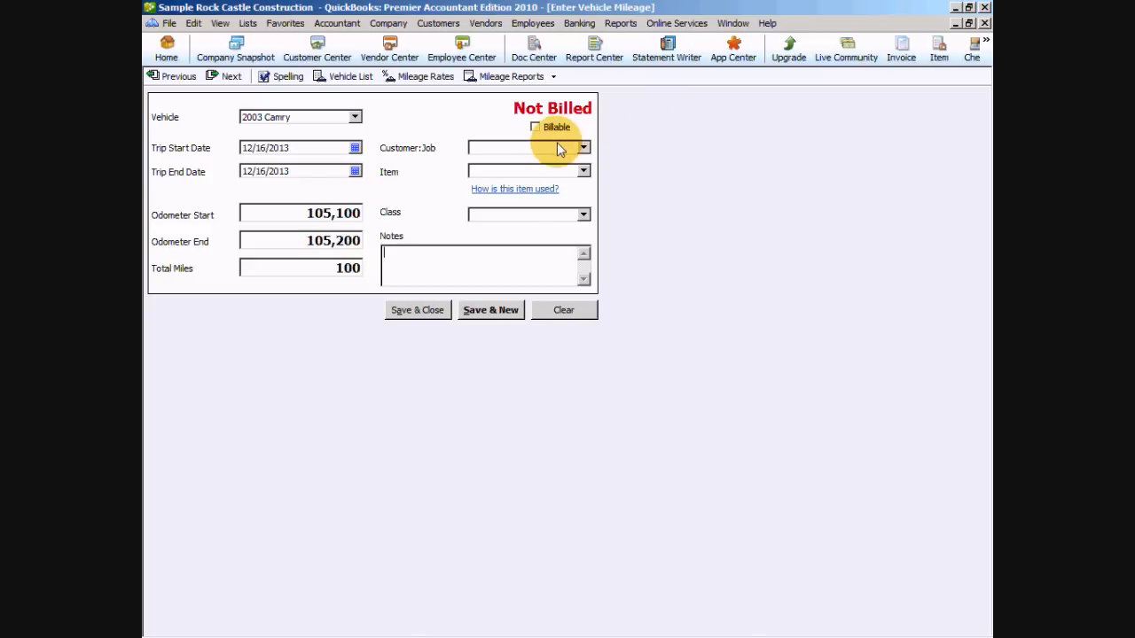
click(582, 147)
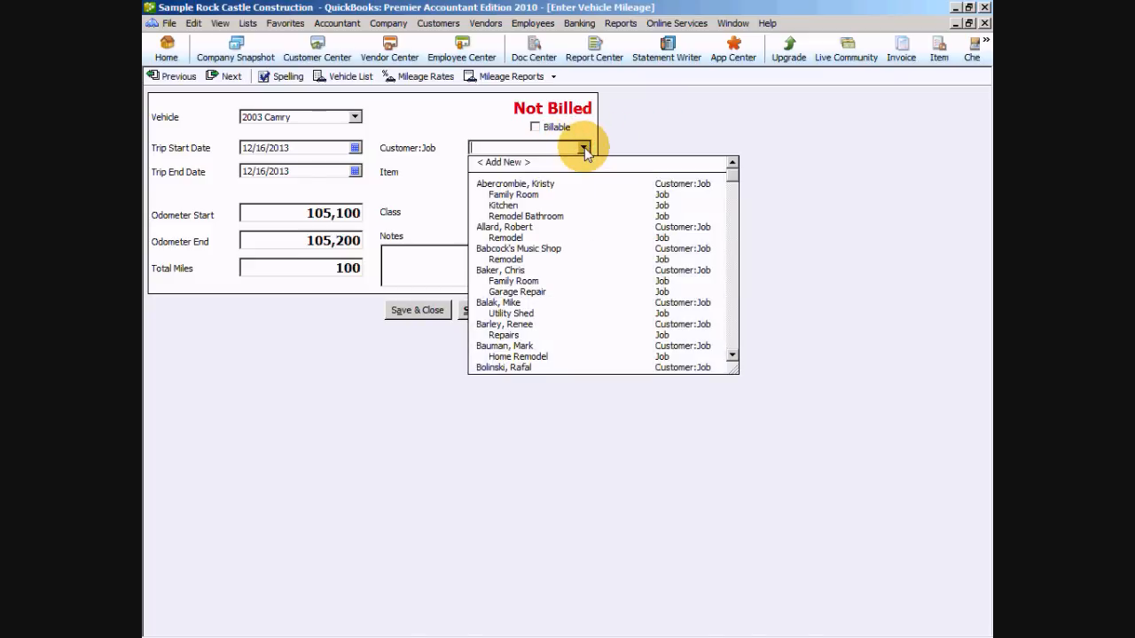
click(504, 227)
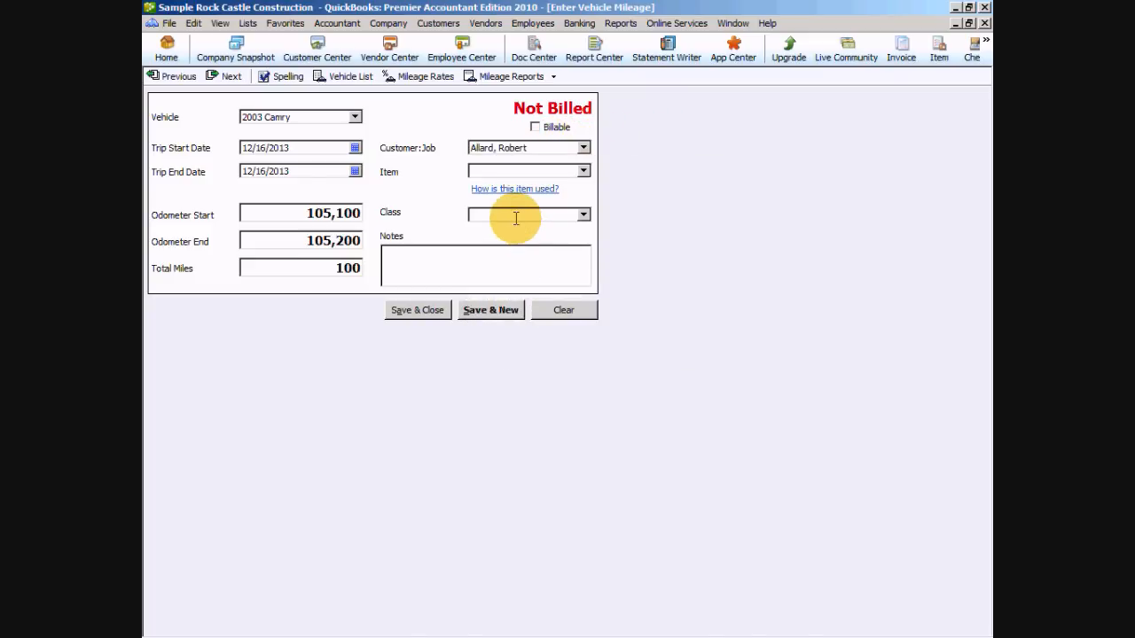
mouse_move(535, 133)
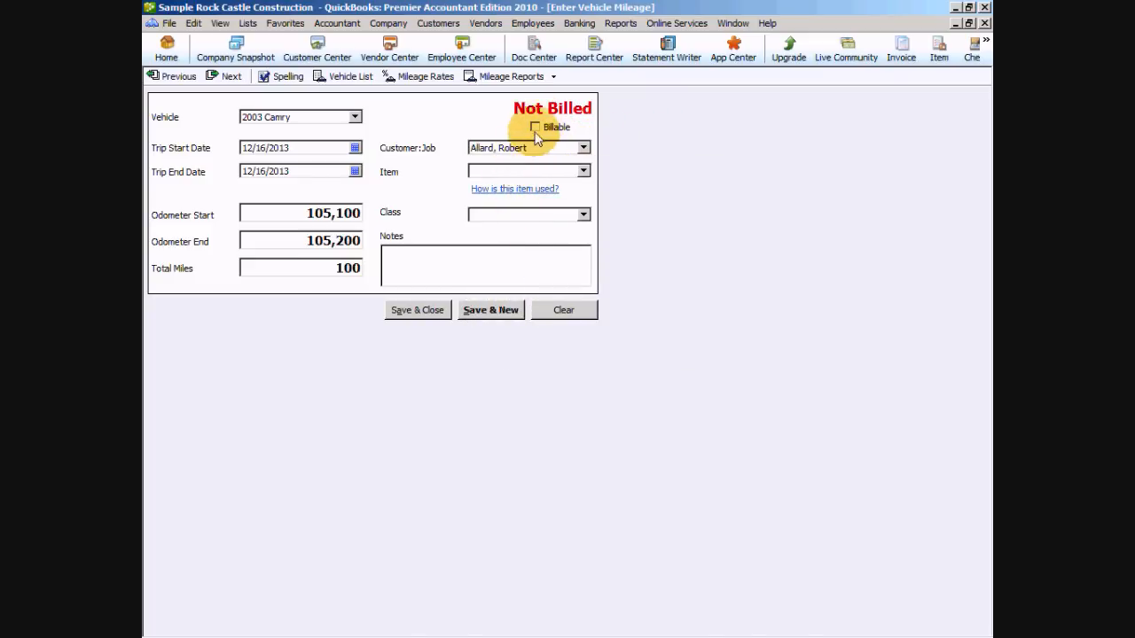
click(536, 128)
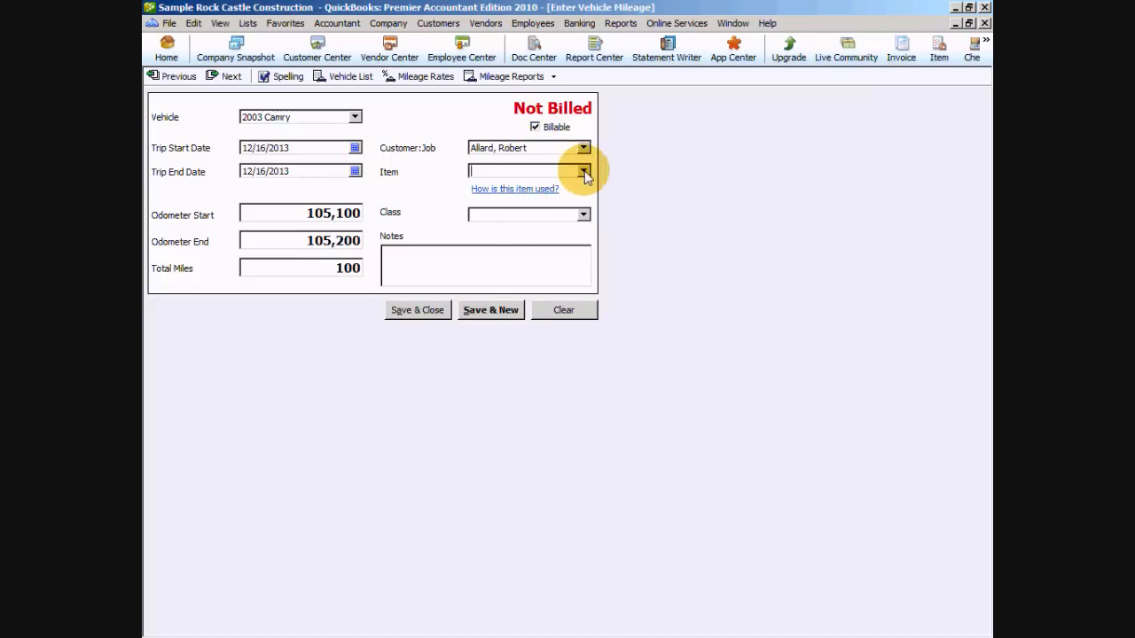
From the Item drop-down choose < Add New > to begin a new item
click(583, 171)
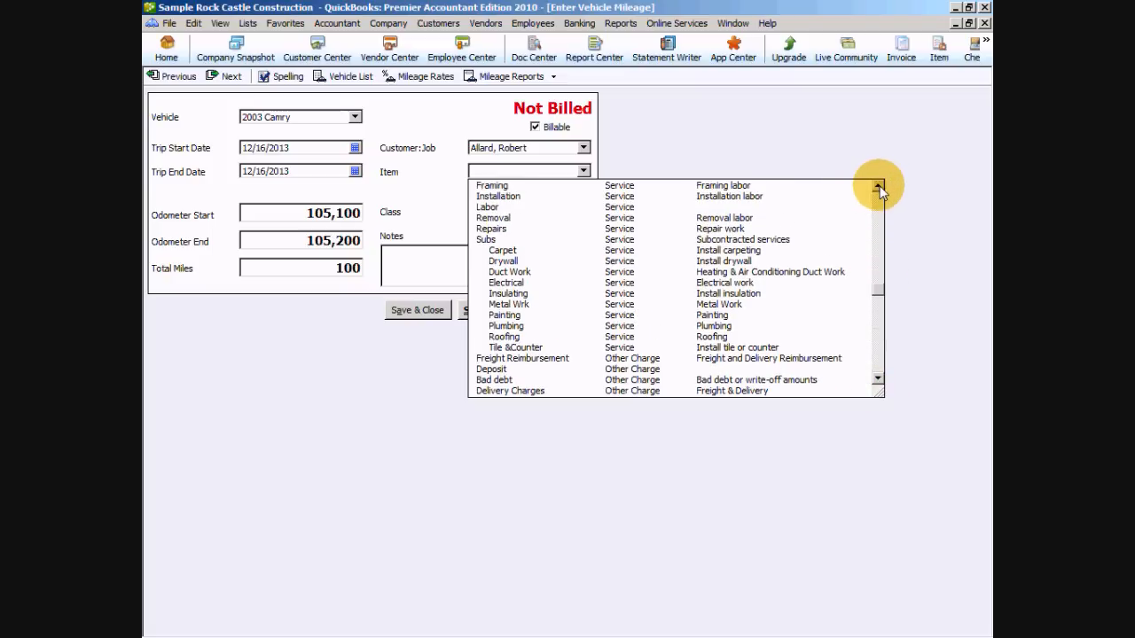
click(876, 186)
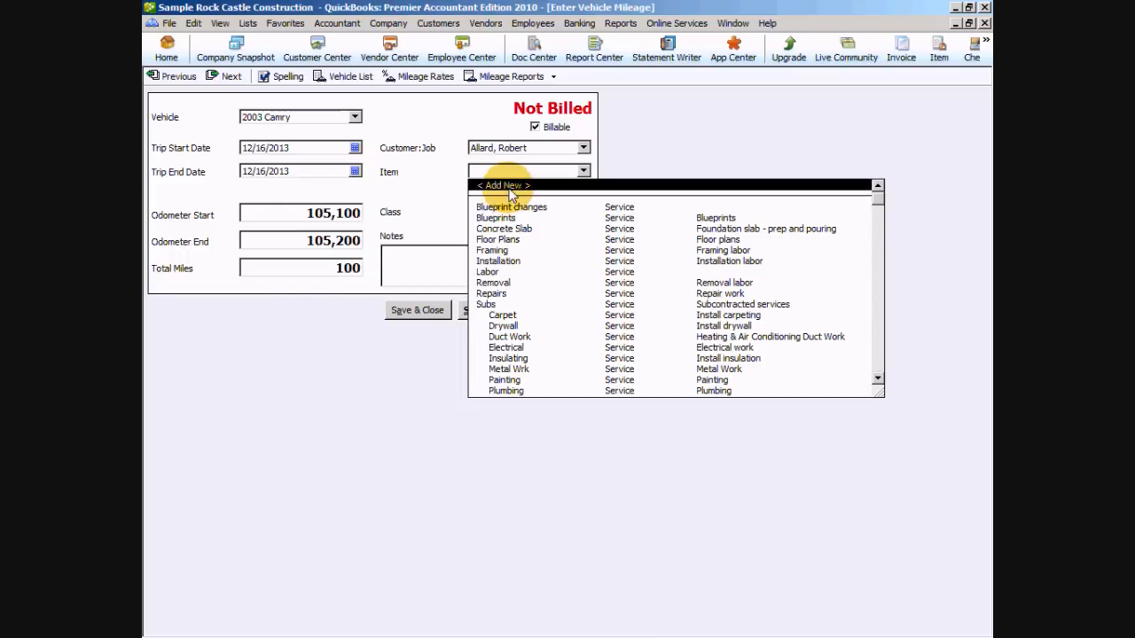
click(503, 186)
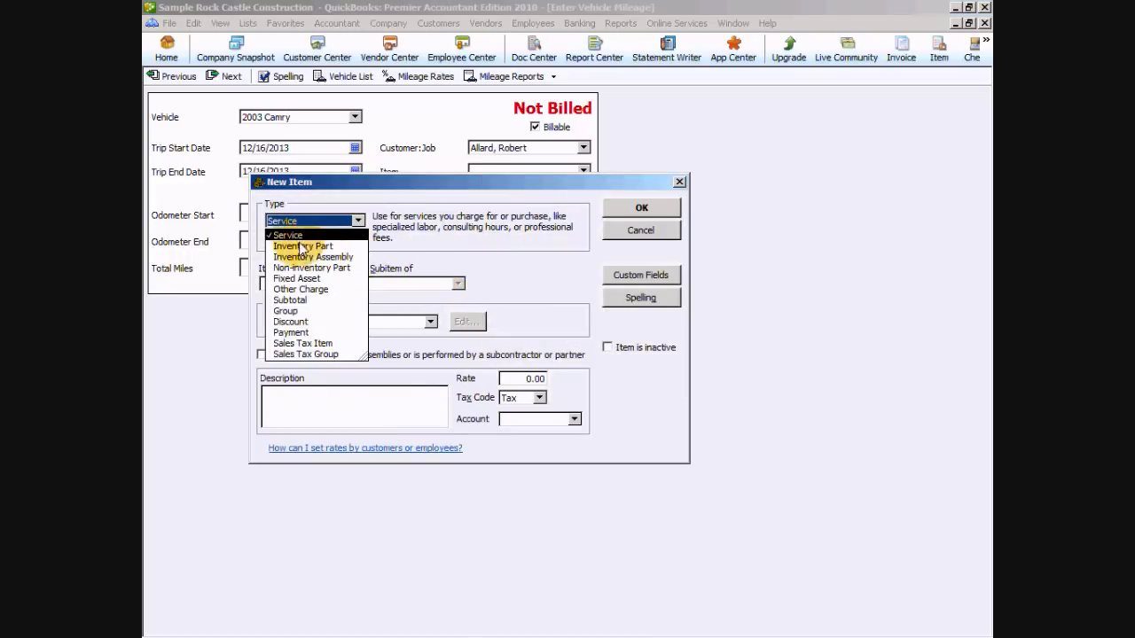
Create a Service item named Mileage, non-taxable, with its income account, and save it
click(287, 234)
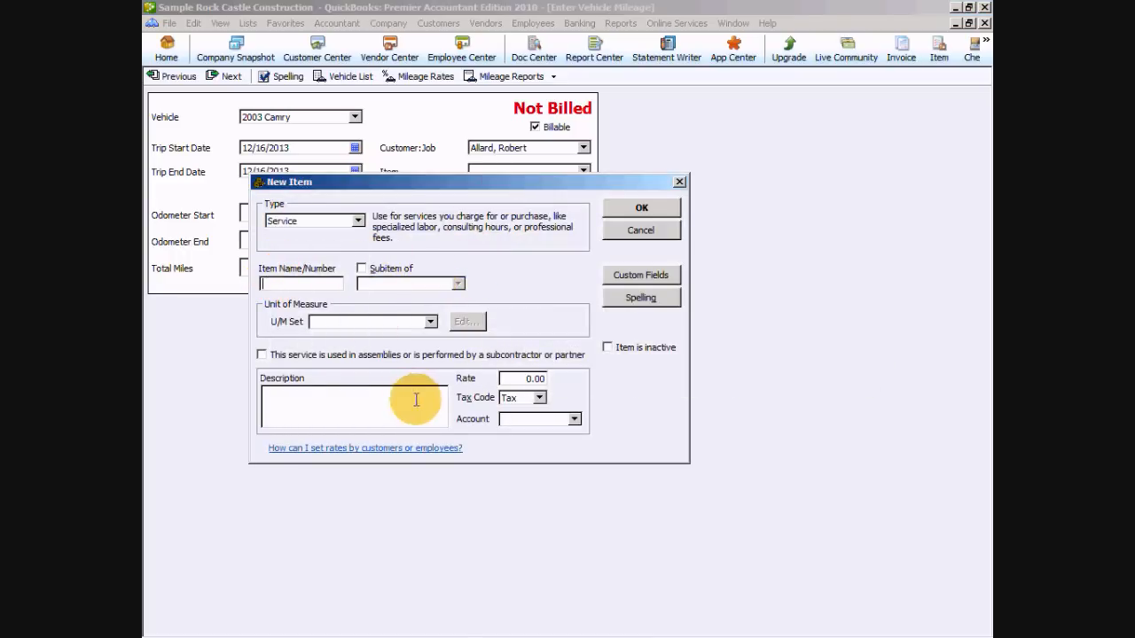
text(Mileage)
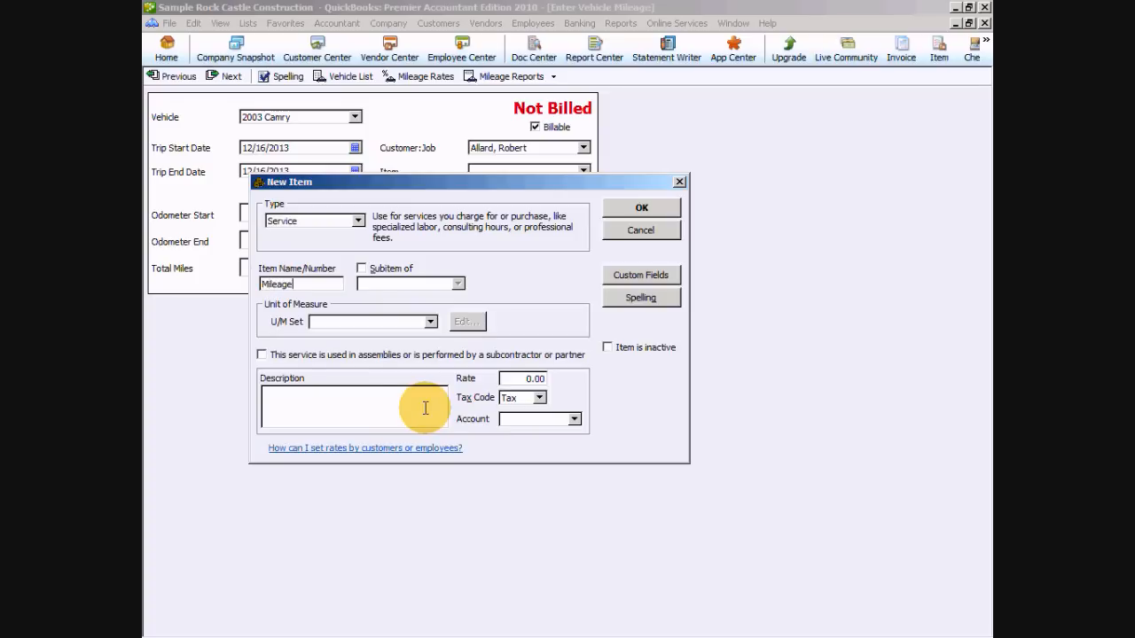
click(539, 397)
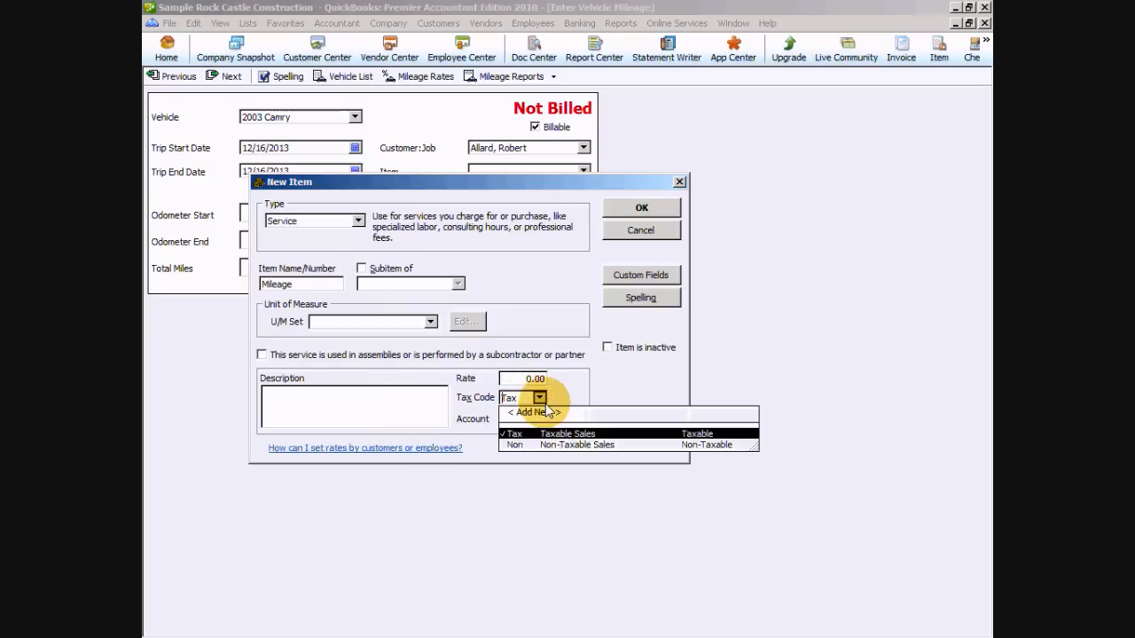
click(514, 444)
text(0.65)
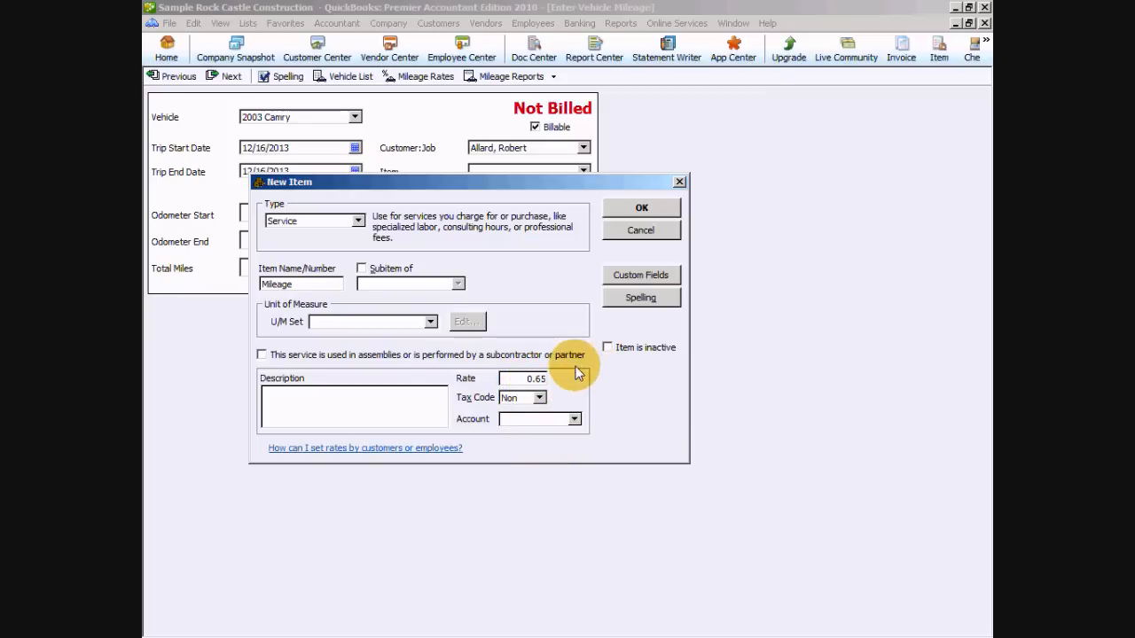
click(575, 419)
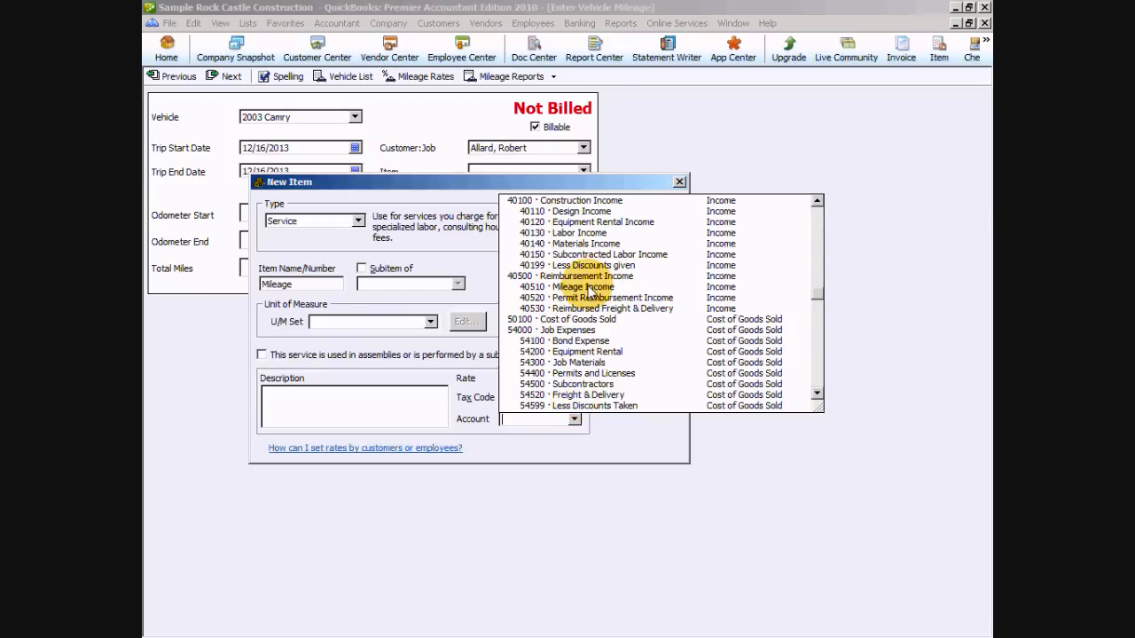
click(585, 276)
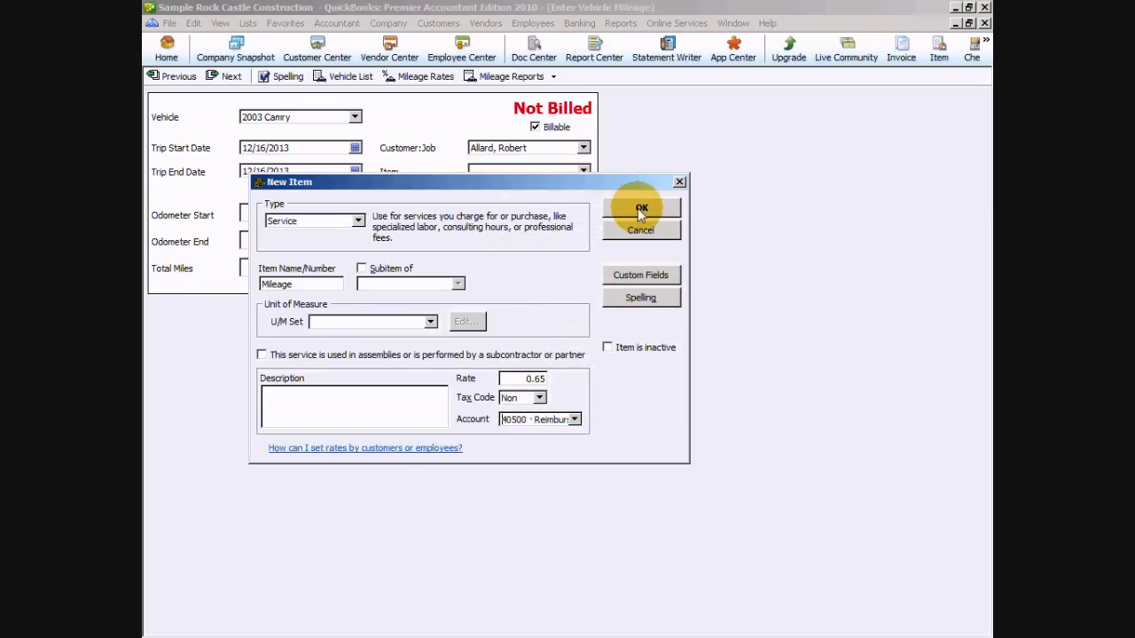
click(640, 213)
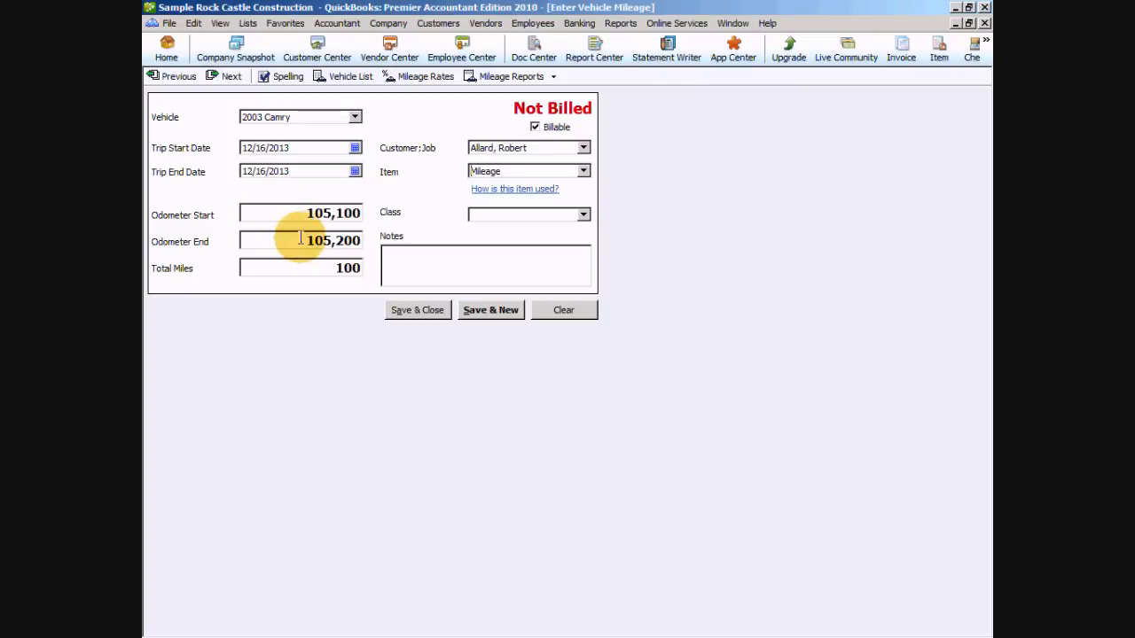
Set the trip's class to New Construction
click(581, 214)
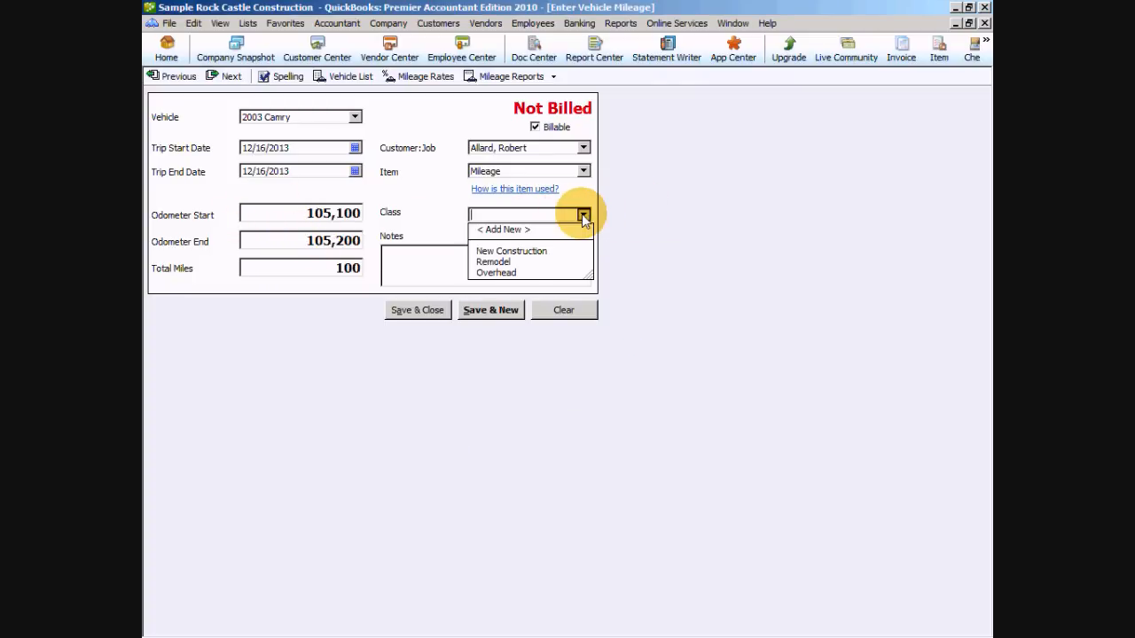
click(511, 251)
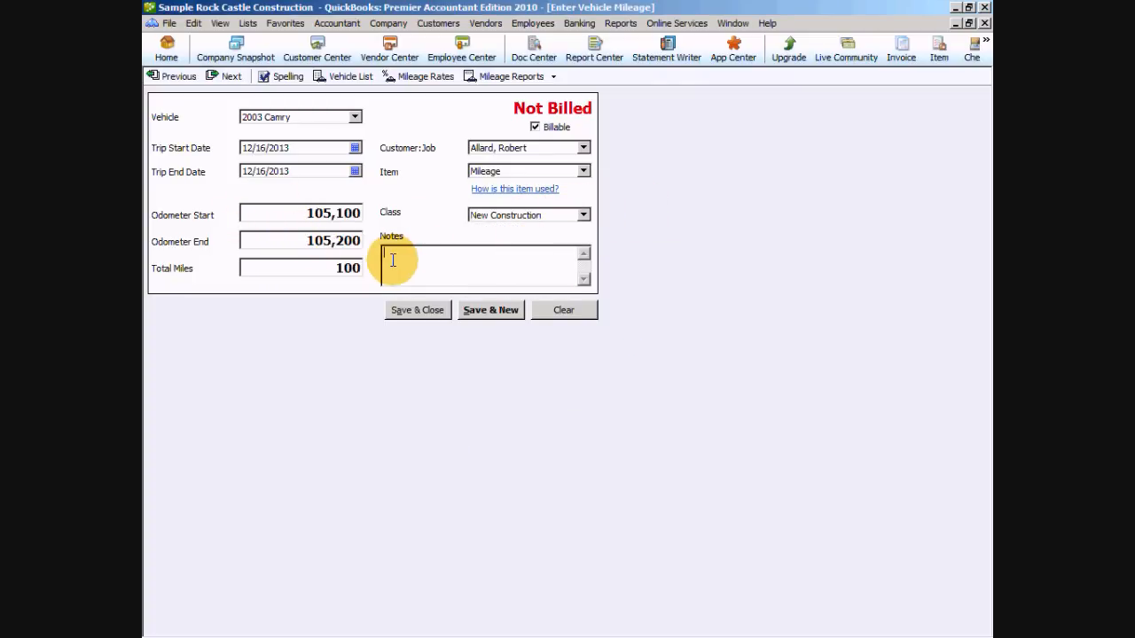
mouse_move(585, 357)
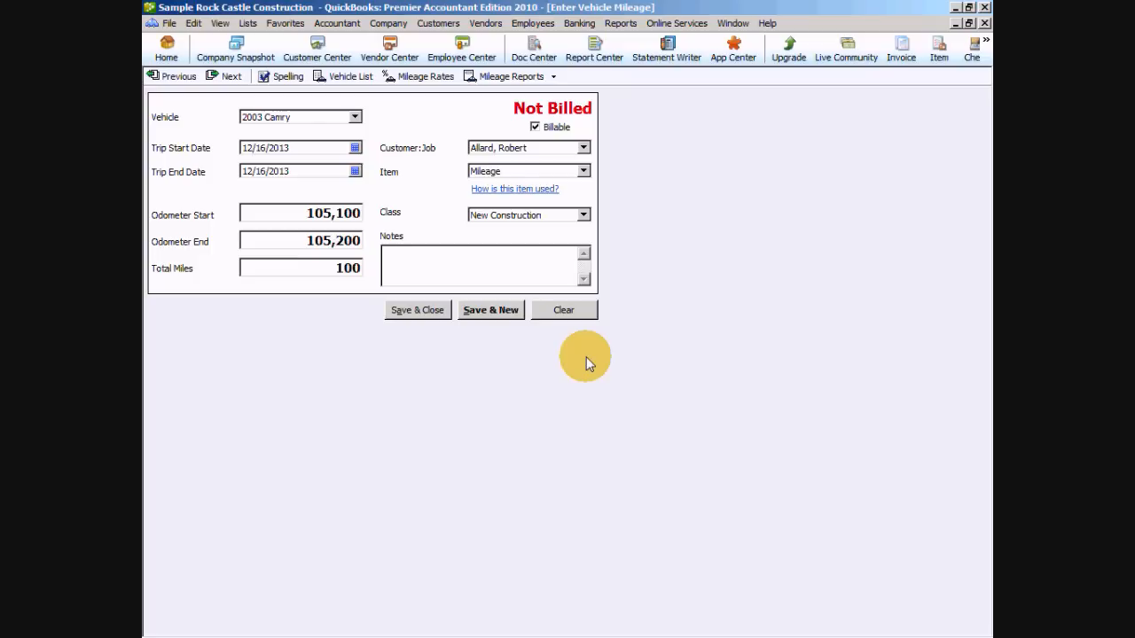
Enter the note 'traveled to job site and back to office' for the trip
click(478, 266)
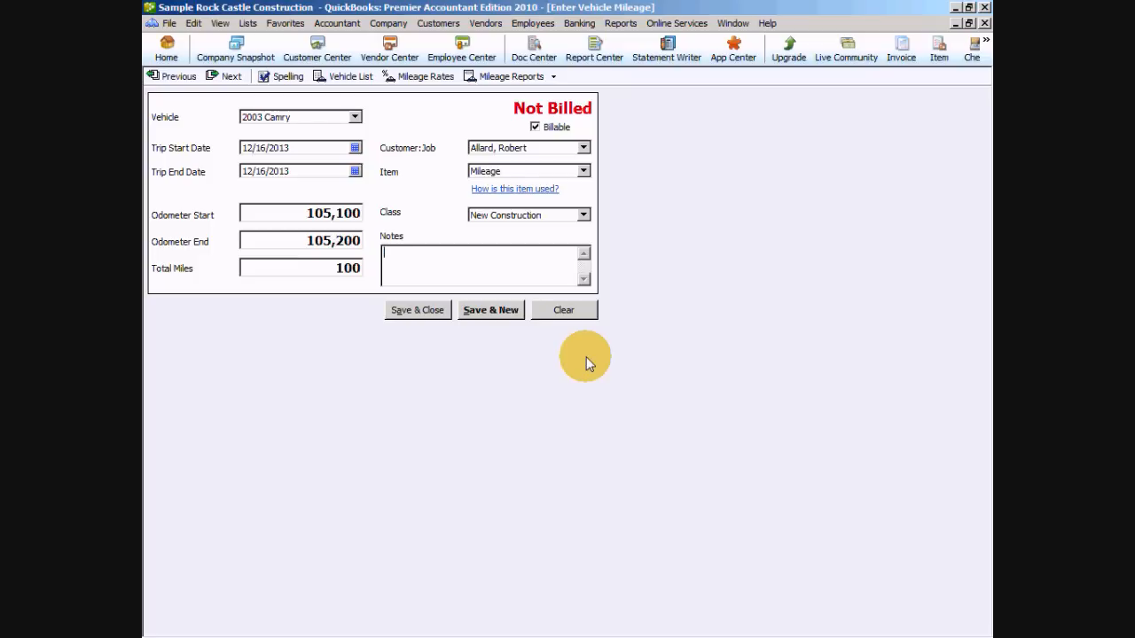
text(traveled to job site and back to office)
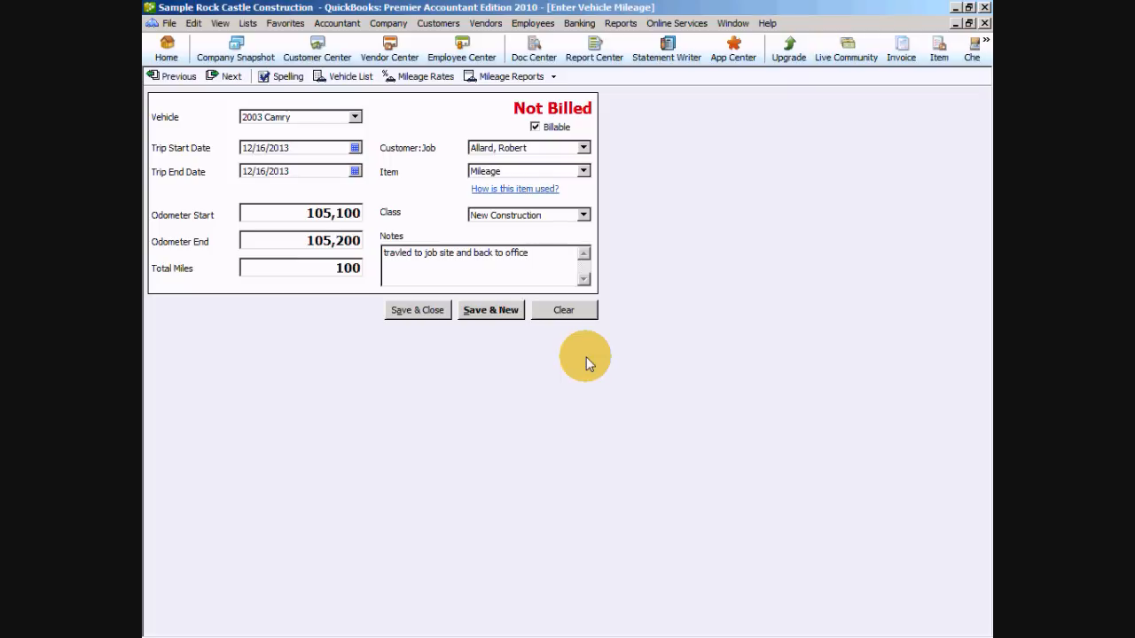
mouse_move(417, 309)
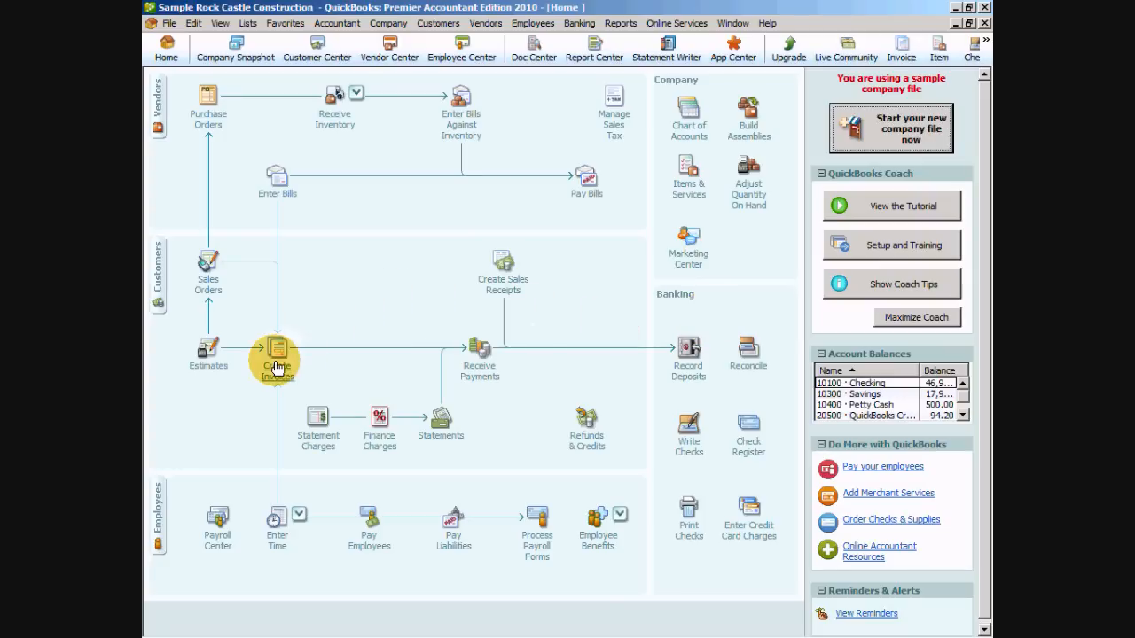
click(277, 358)
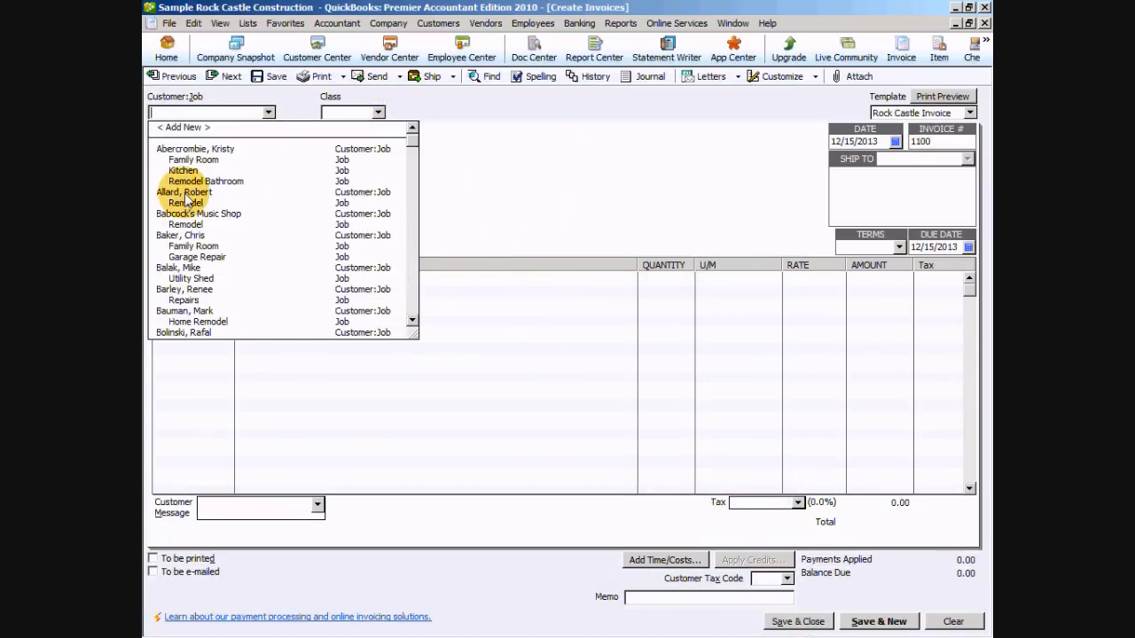
click(186, 202)
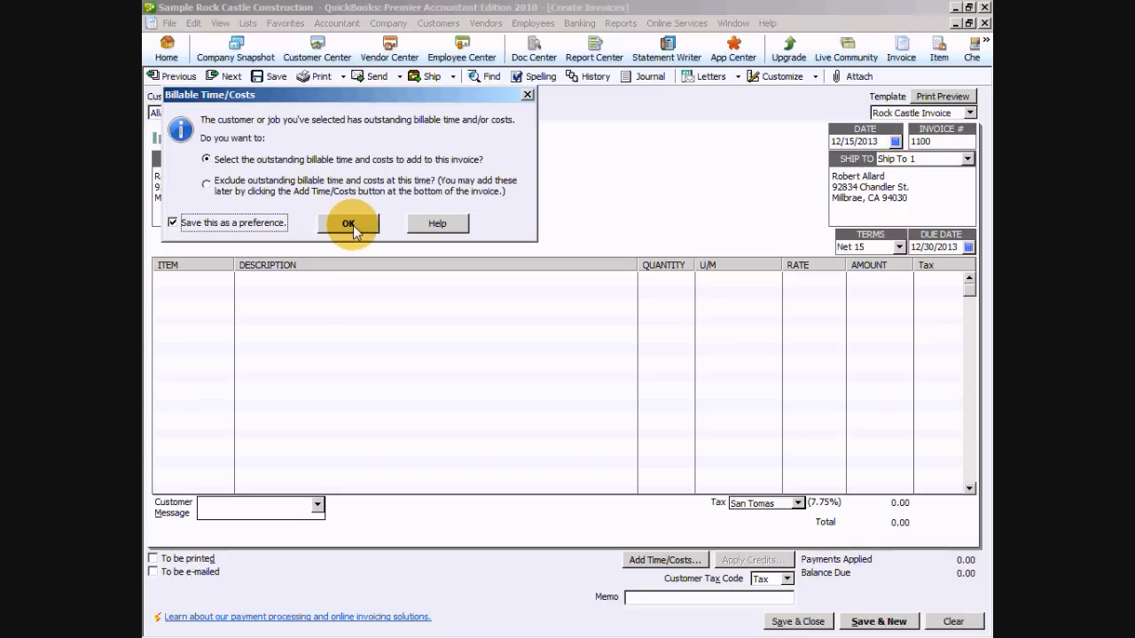
click(348, 224)
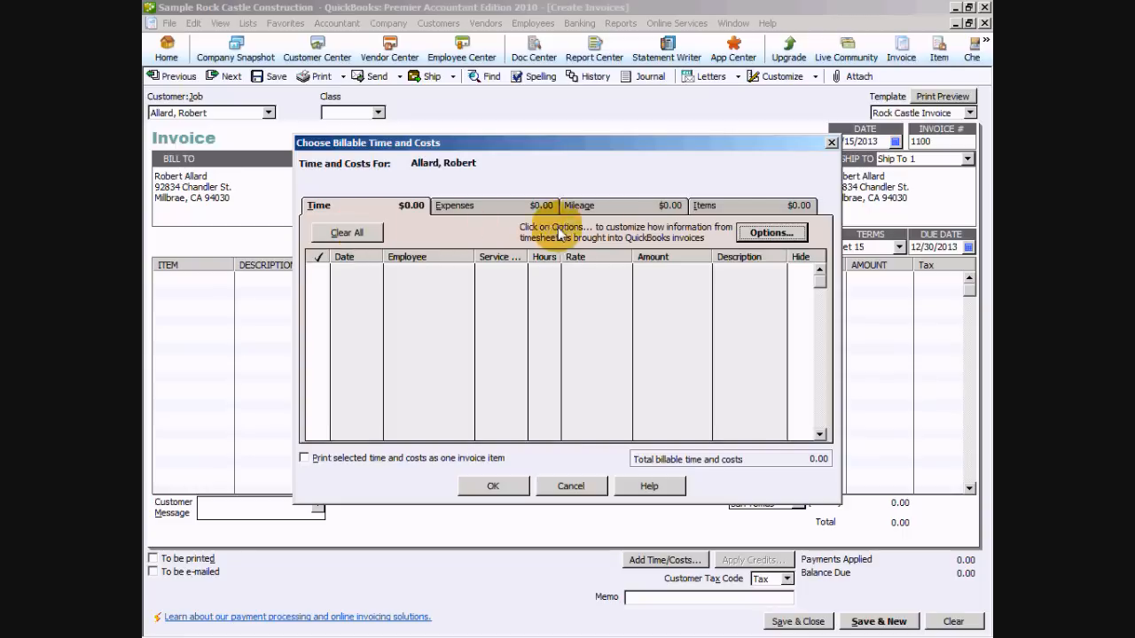
On the Mileage tab tick the 12/16/2013 charge and add the 100-mile, $65.00 line to the invoice
click(582, 206)
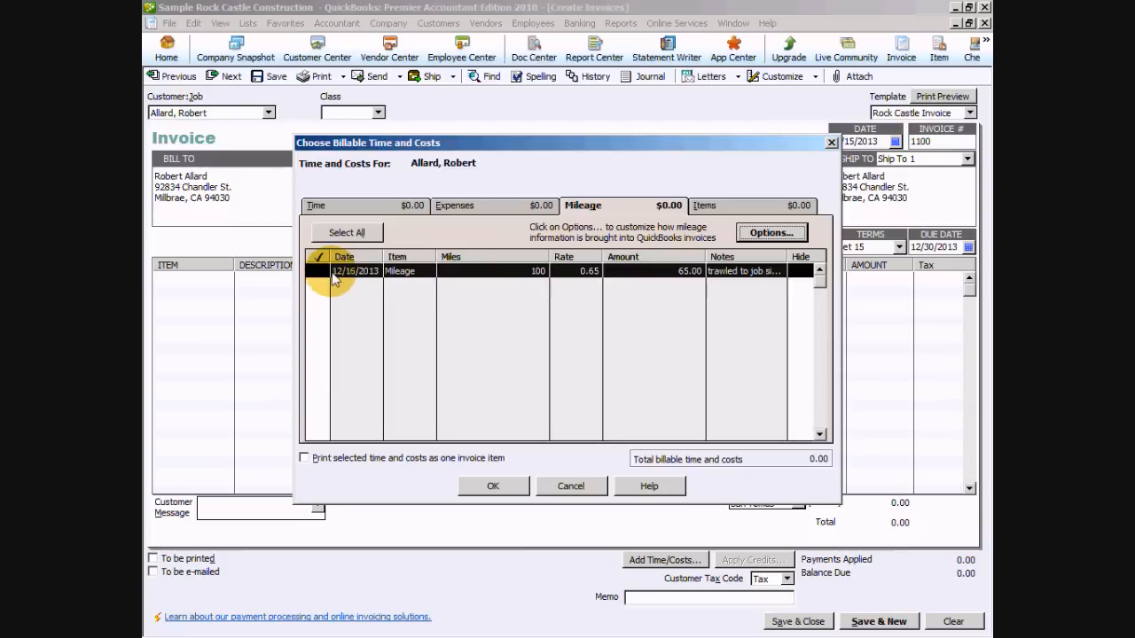
mouse_move(535, 275)
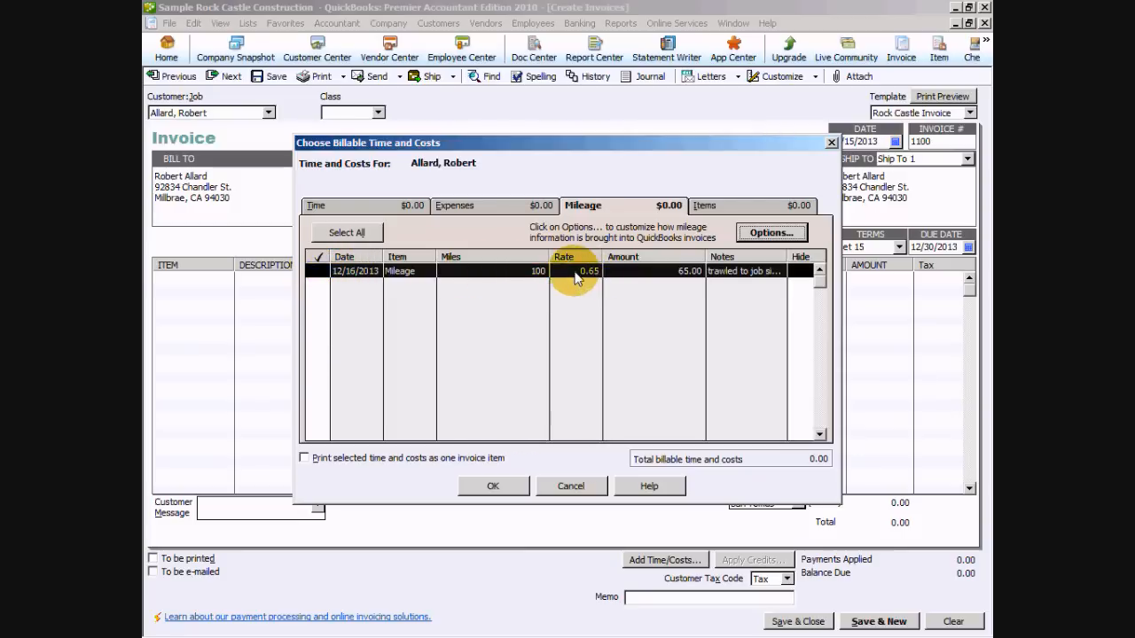
click(316, 269)
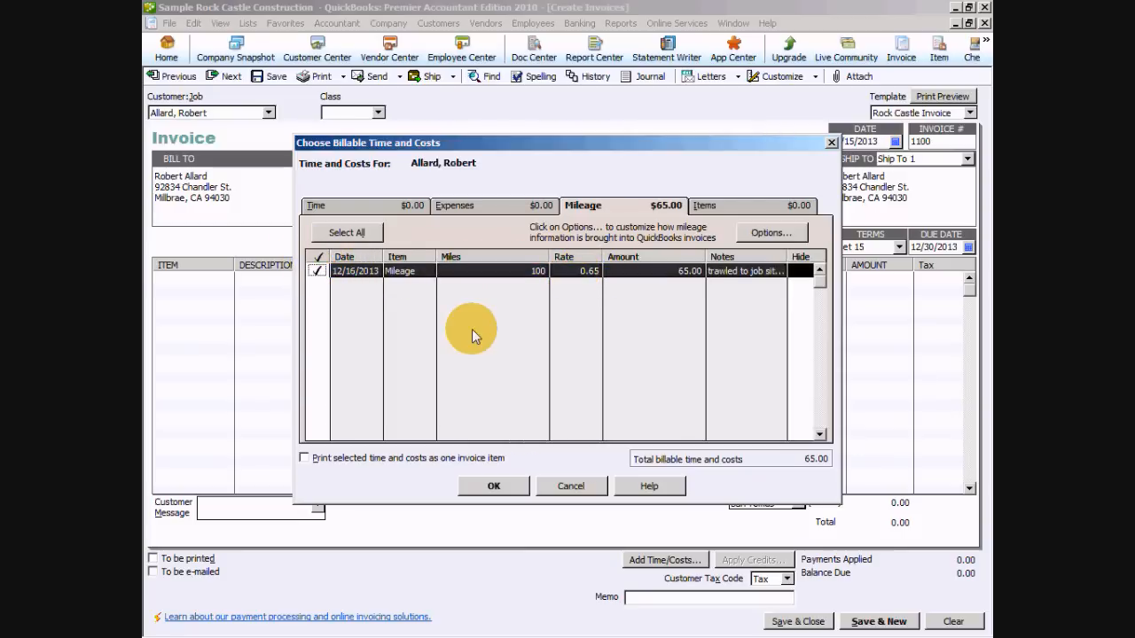
mouse_move(493, 500)
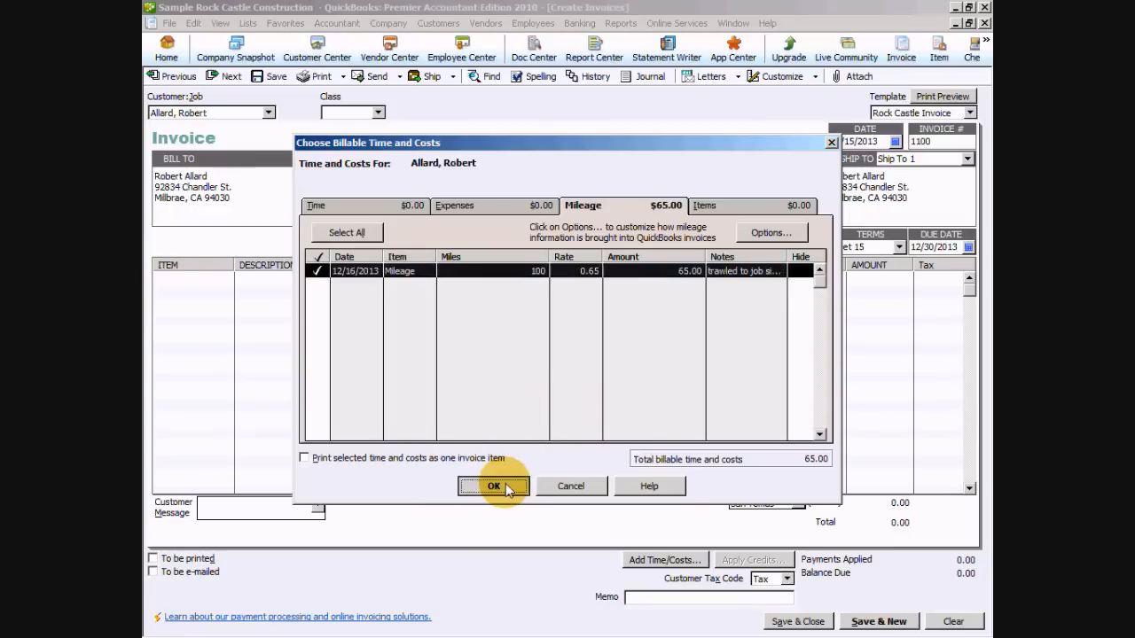
click(492, 486)
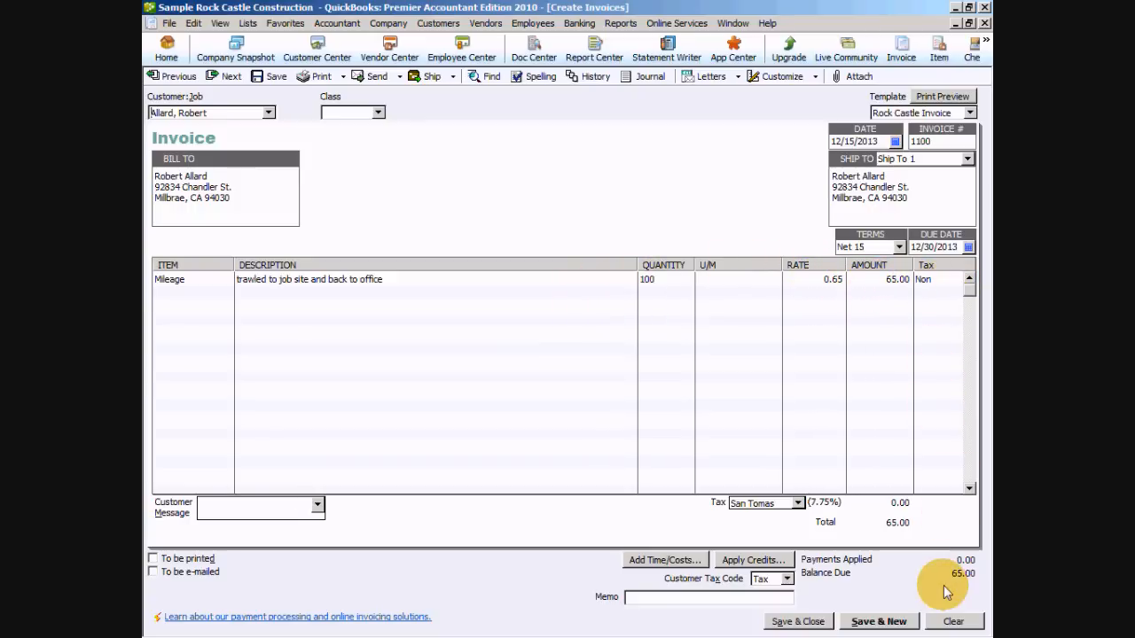
Add a Blueprint changes line for a 75.00 total, save and close, declining the Payment Interview
click(227, 292)
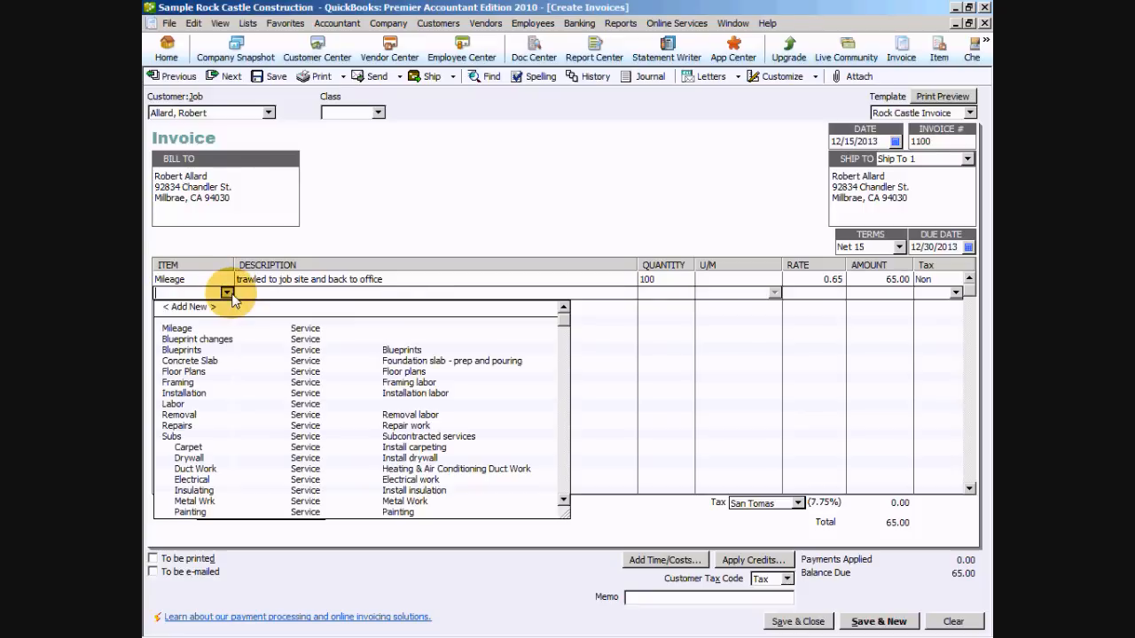
click(195, 338)
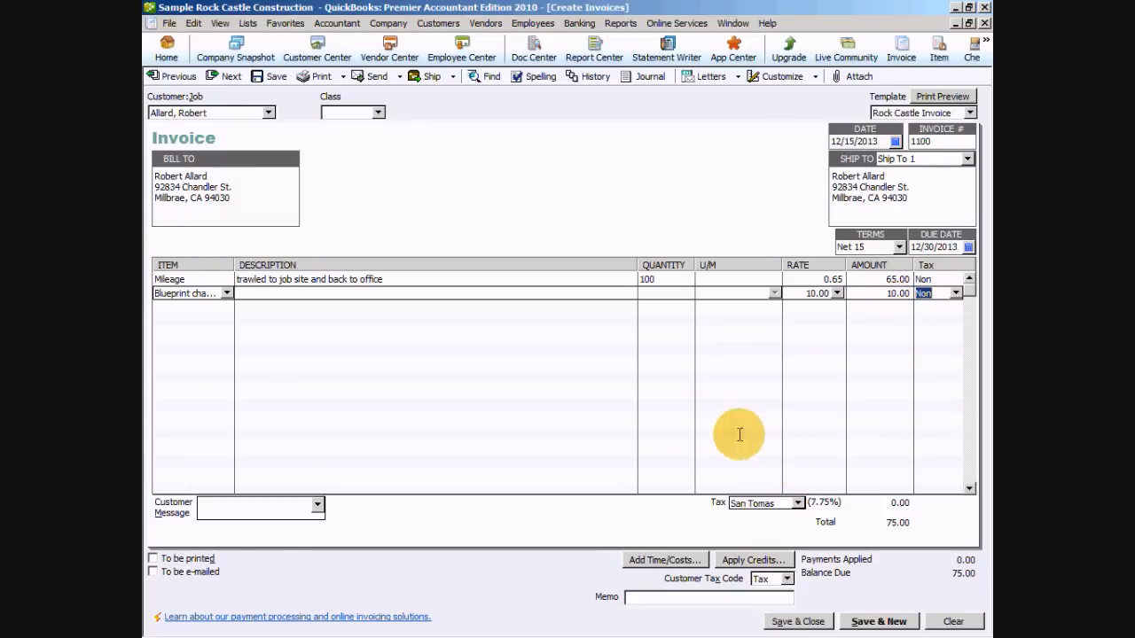
mouse_move(486, 594)
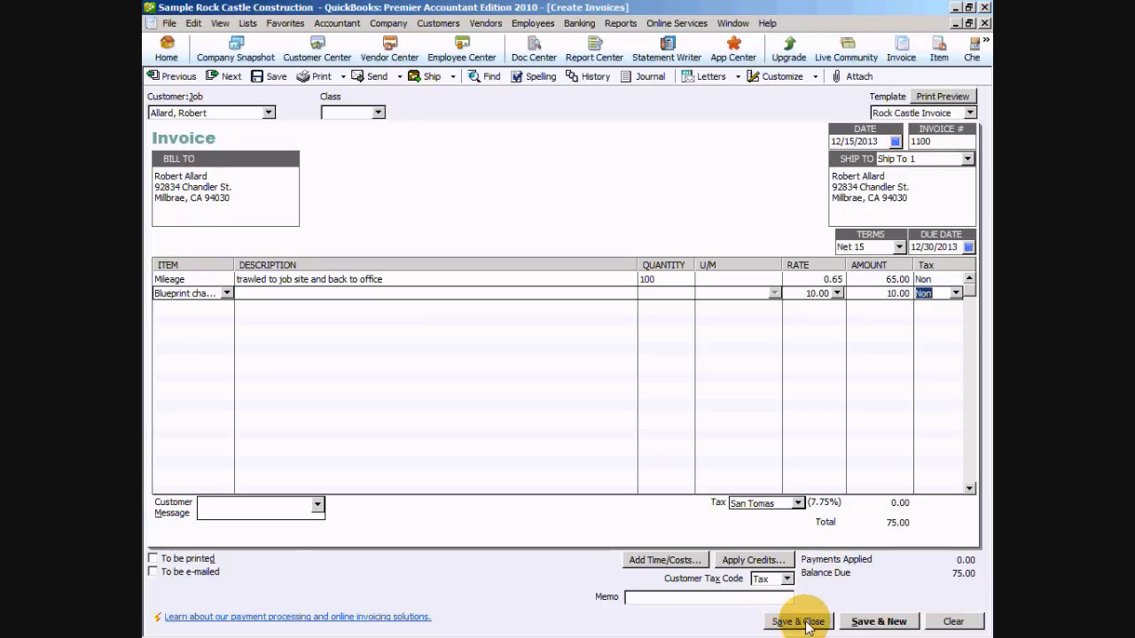
click(798, 620)
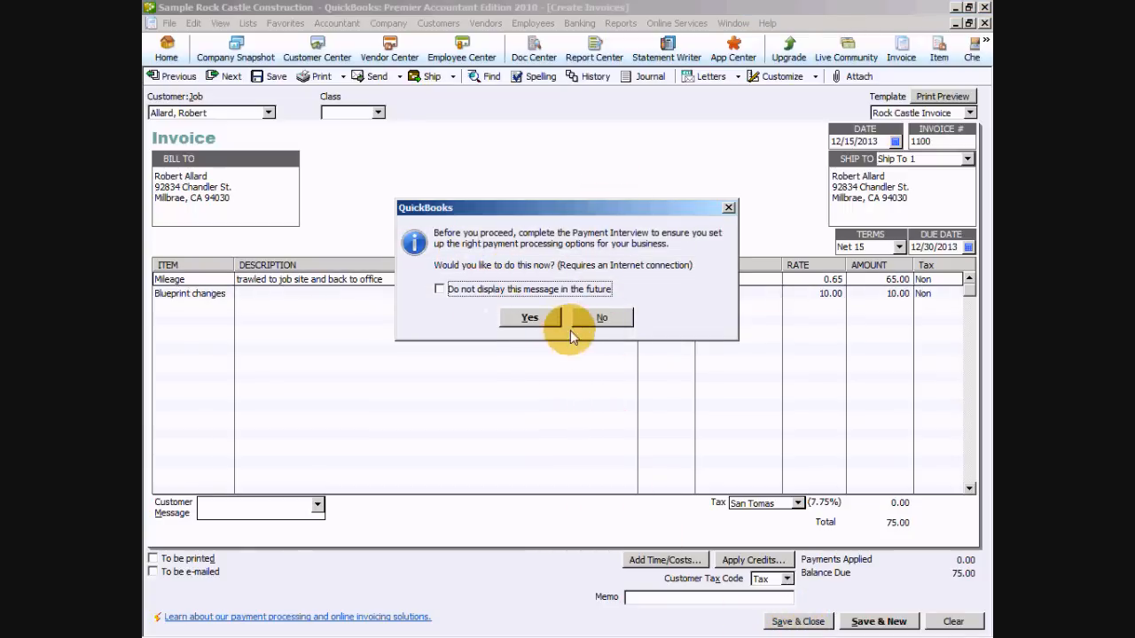
click(601, 317)
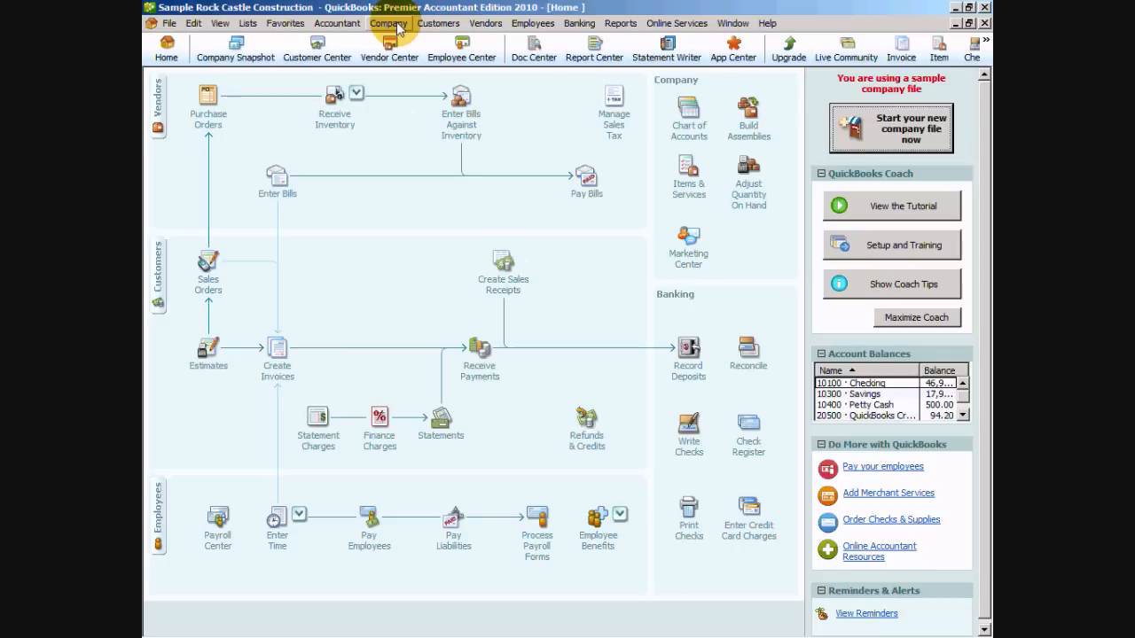
From Enter Vehicle Mileage, run the Mileage by Job Summary report (1,139 miles, 415.83 billable)
click(389, 23)
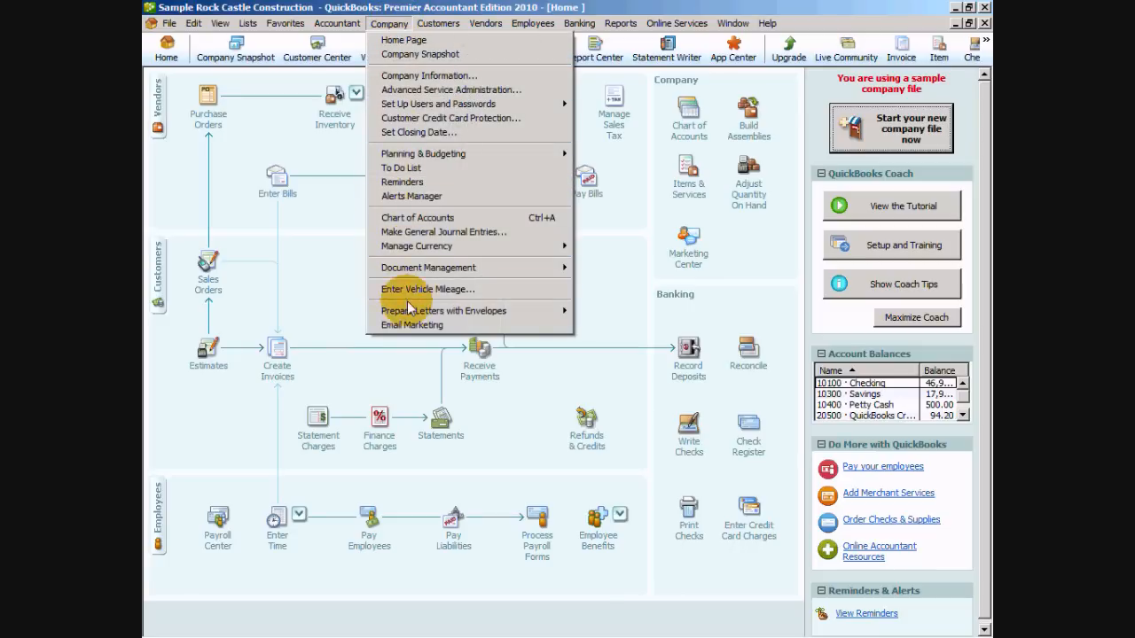
click(425, 289)
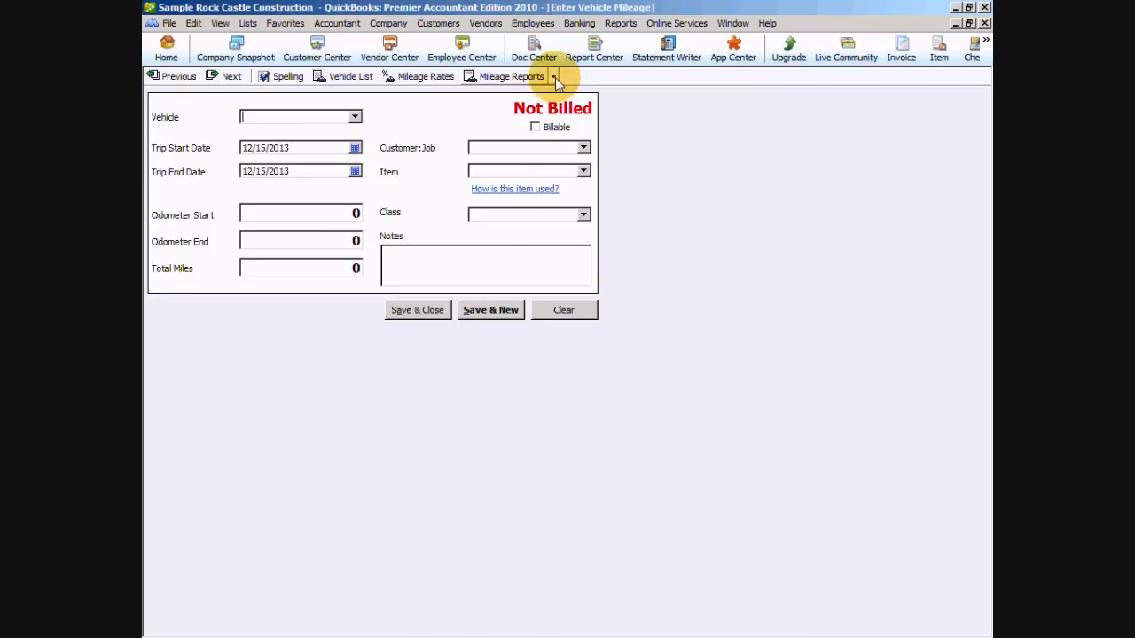
click(620, 23)
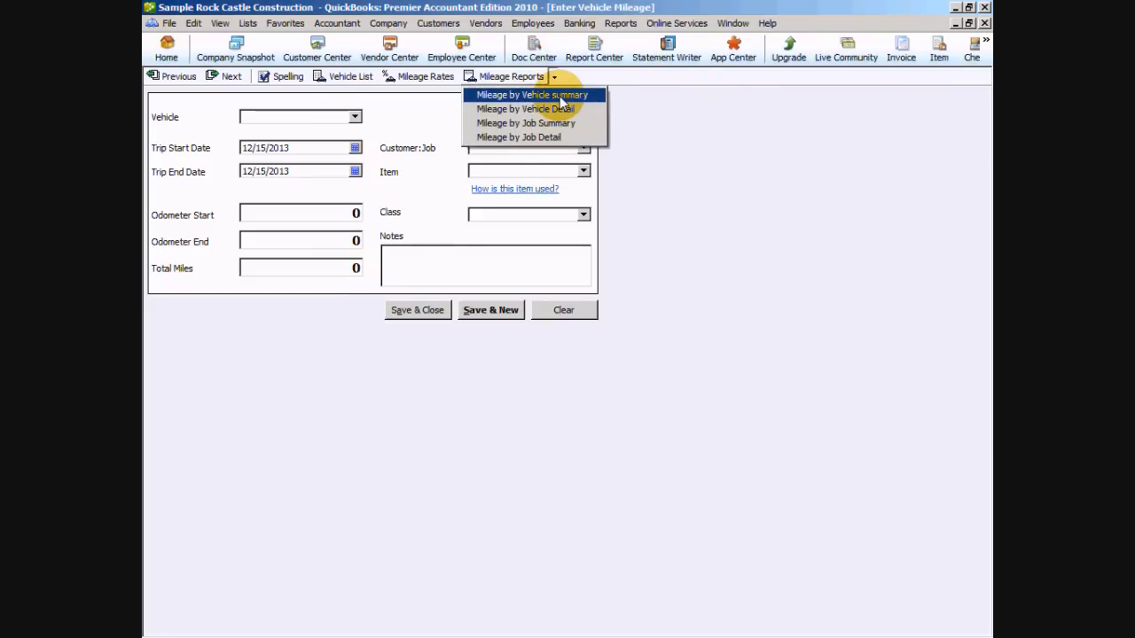
click(532, 96)
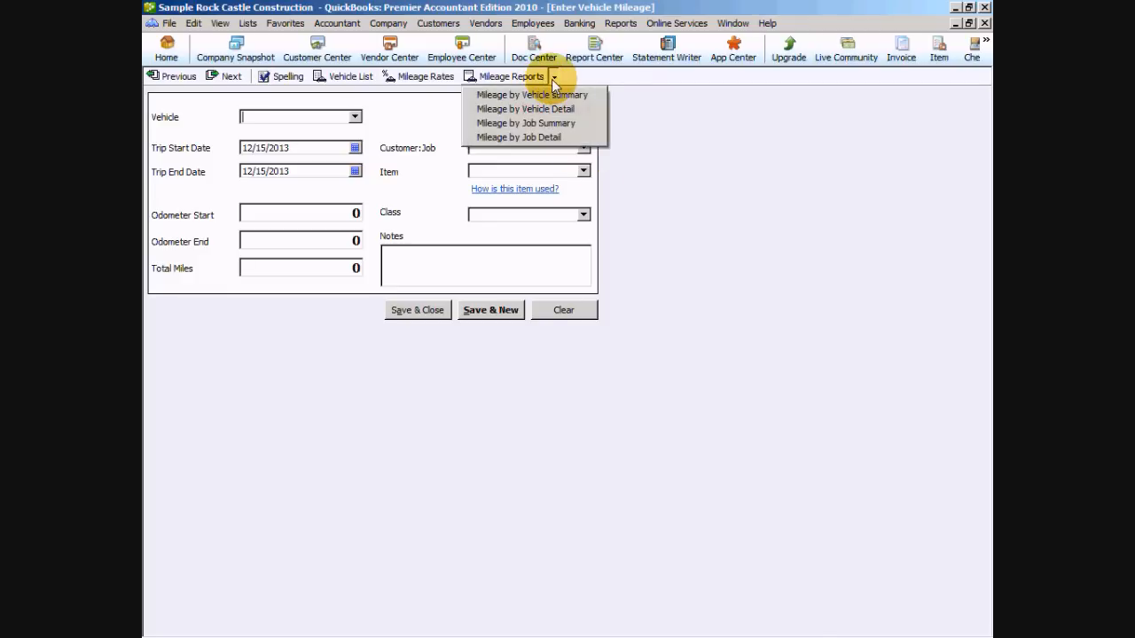
mouse_move(524, 109)
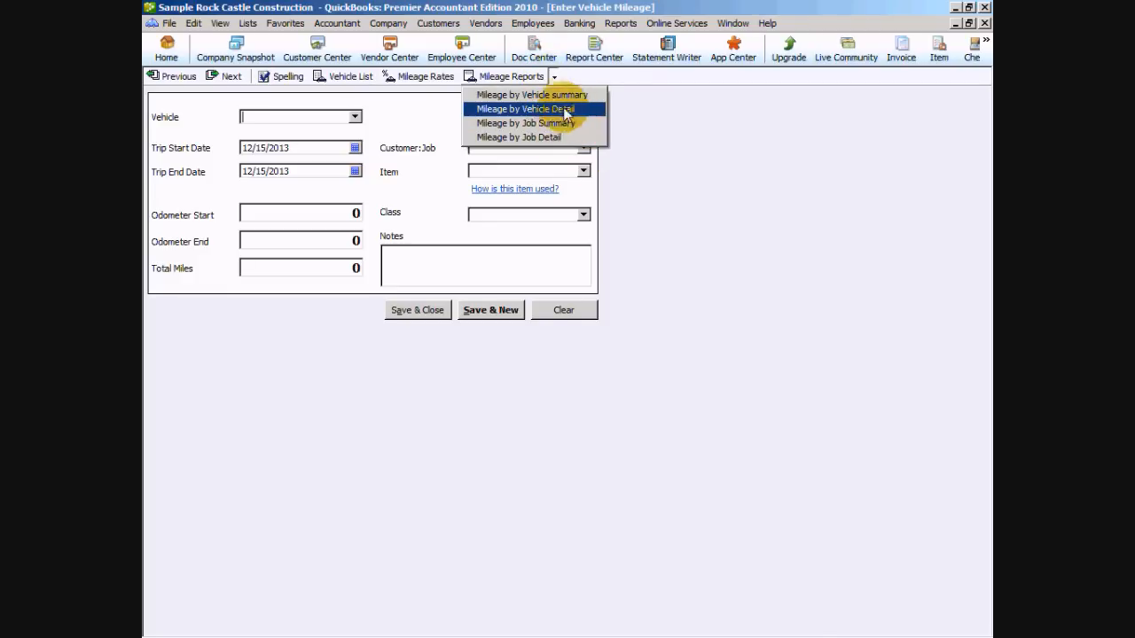
click(523, 122)
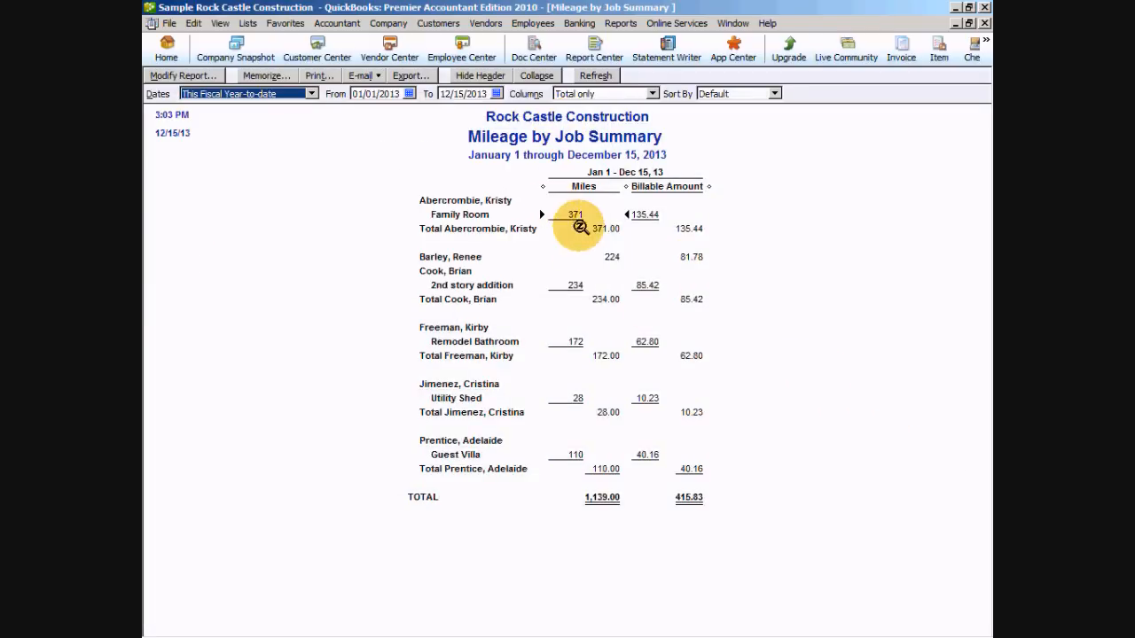
mouse_move(585, 468)
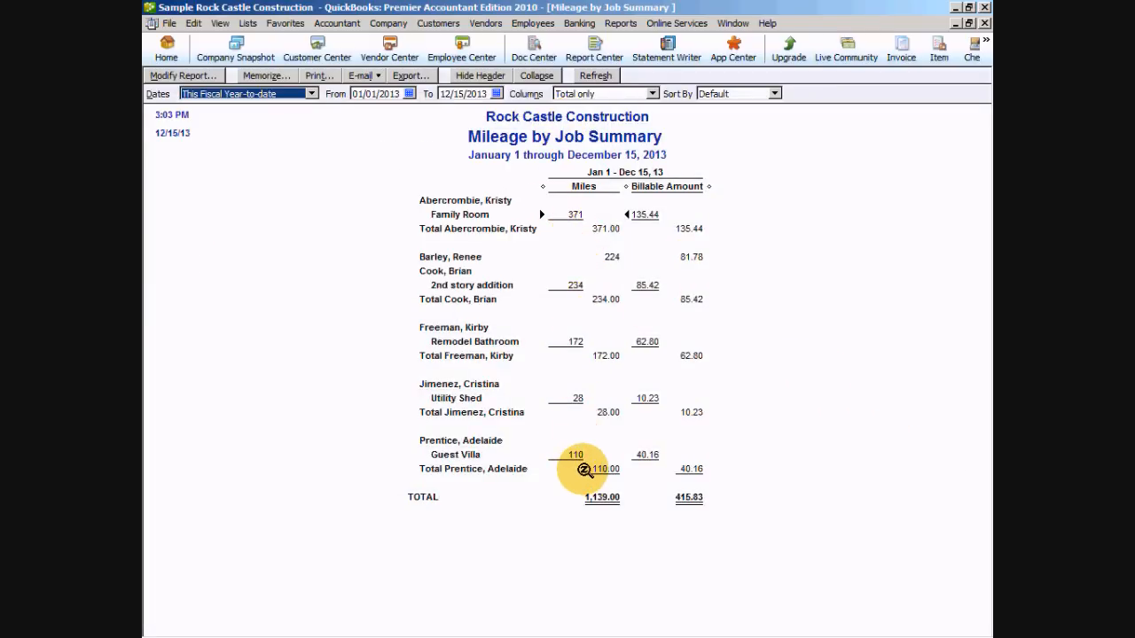
mouse_move(727, 195)
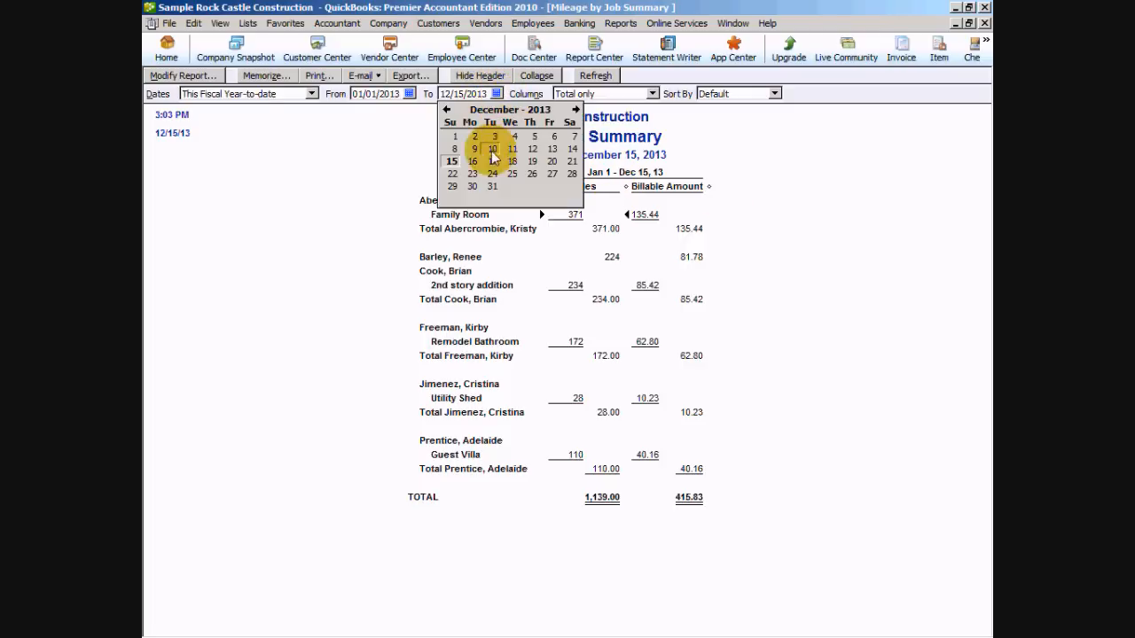
click(472, 160)
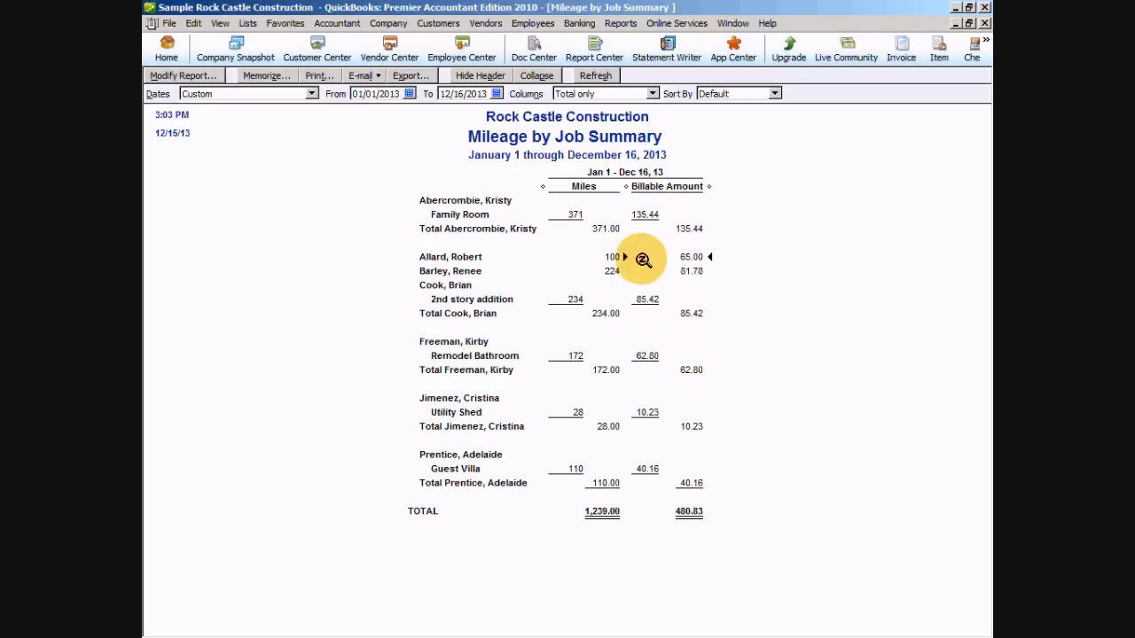
mouse_move(685, 426)
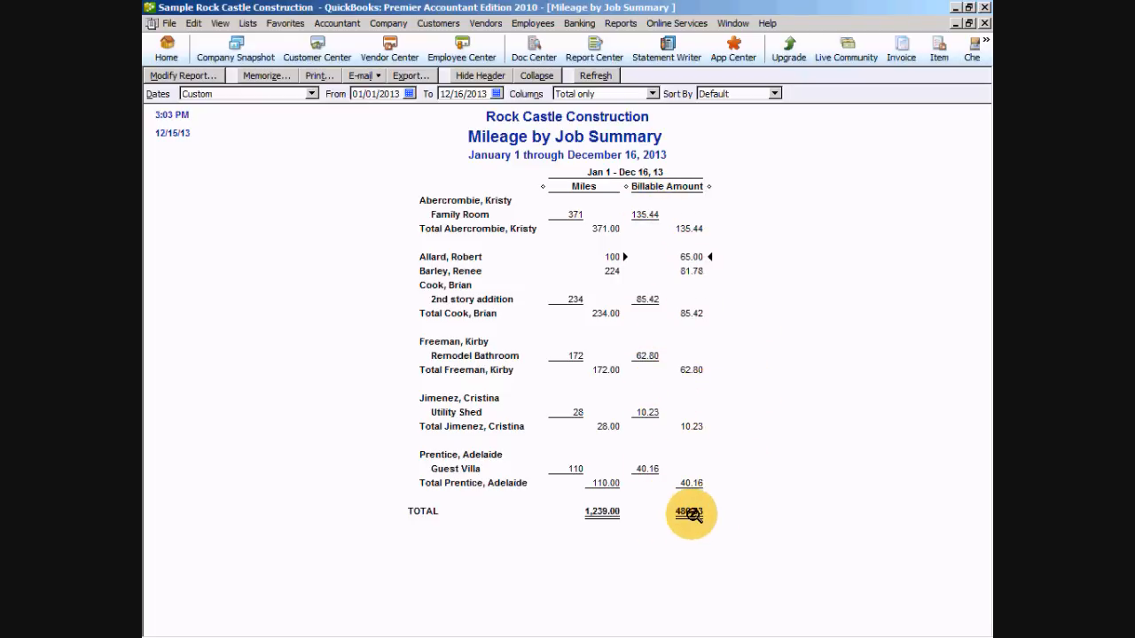
mouse_move(827, 514)
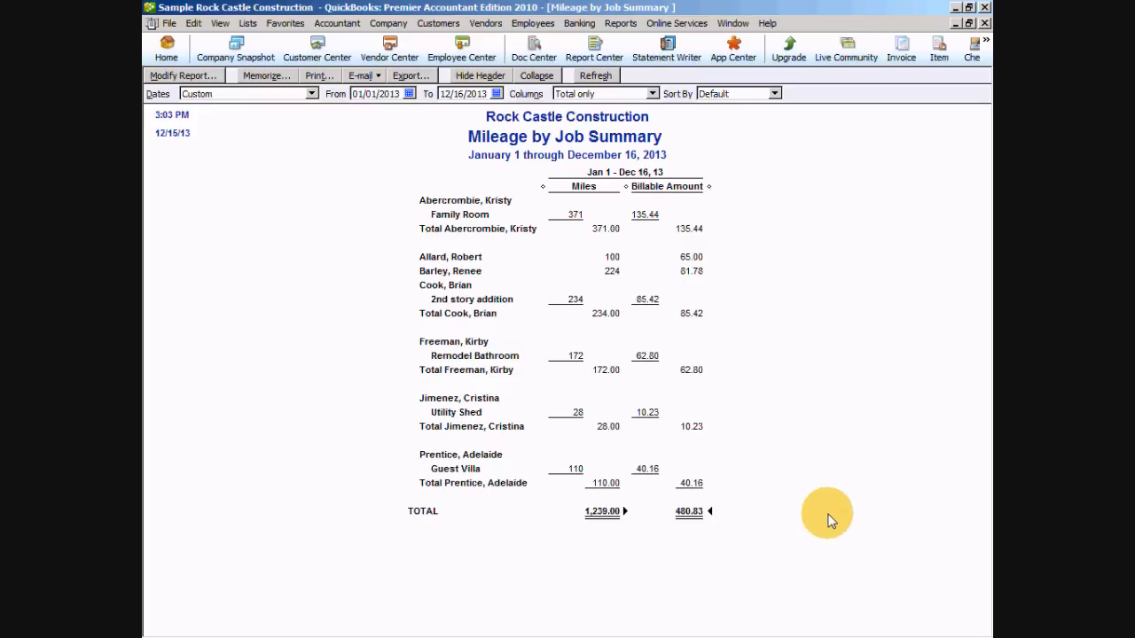
mouse_move(688, 523)
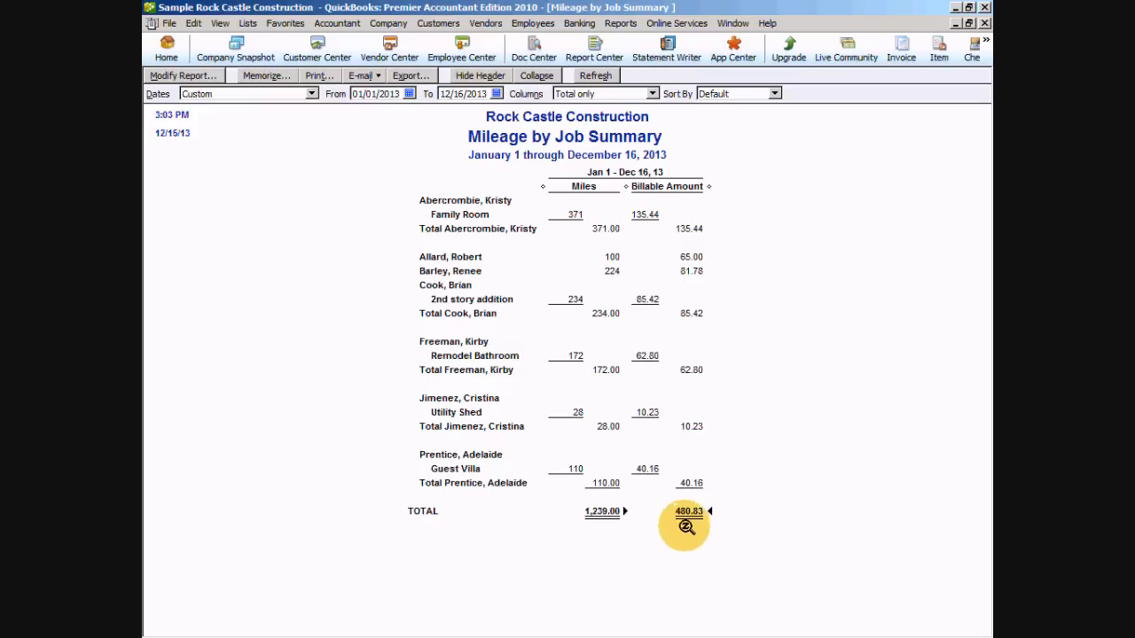
mouse_move(417, 131)
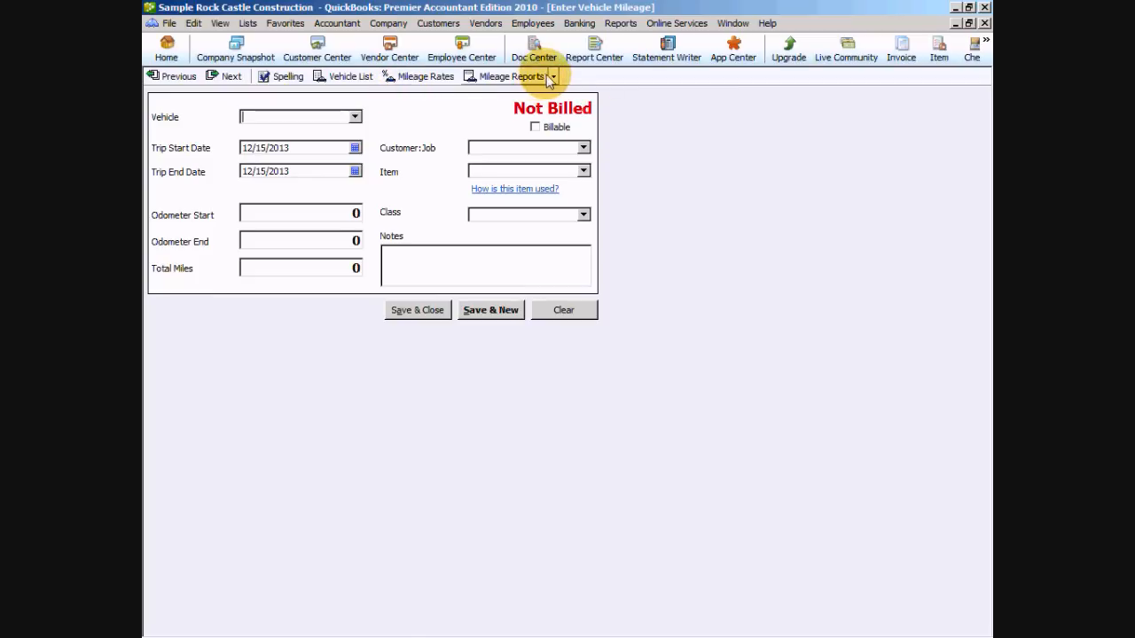
click(553, 76)
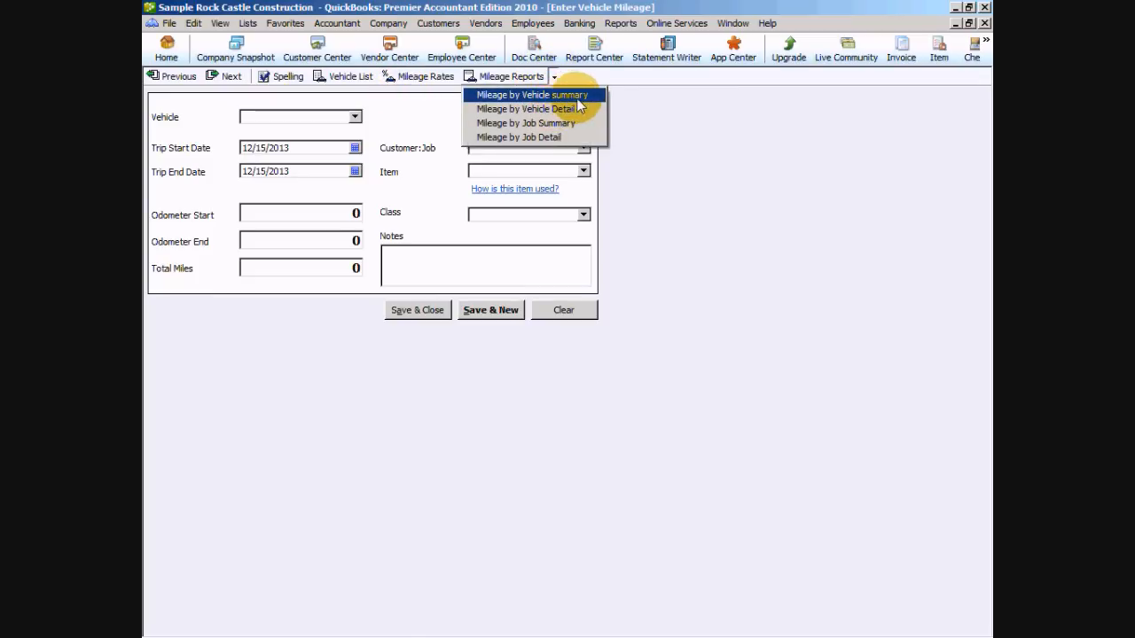
click(532, 96)
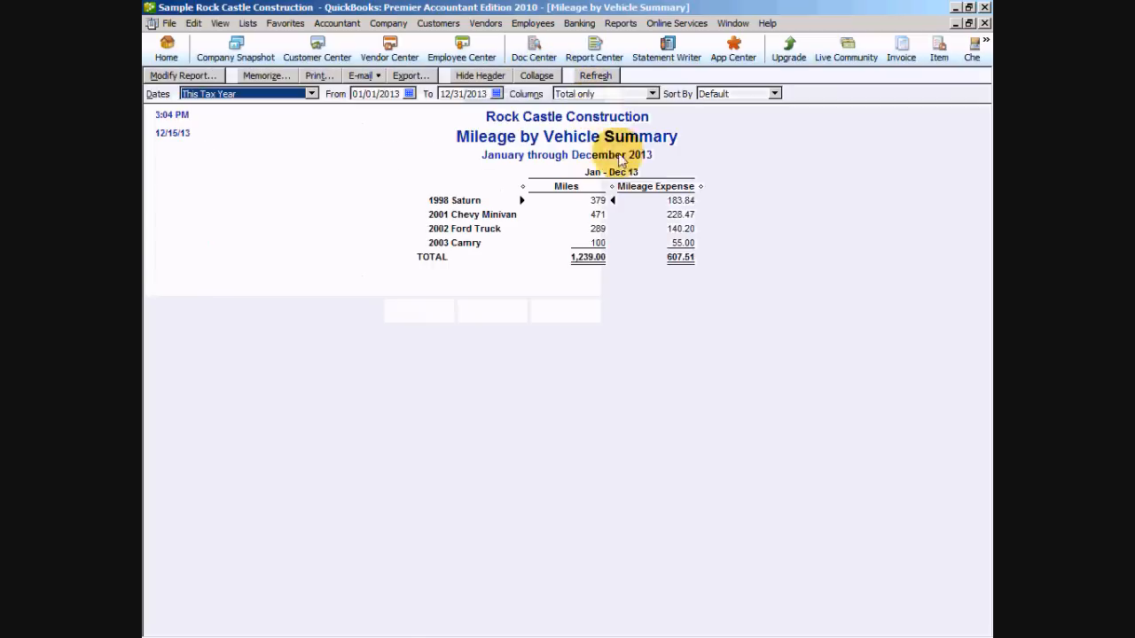
mouse_move(700, 285)
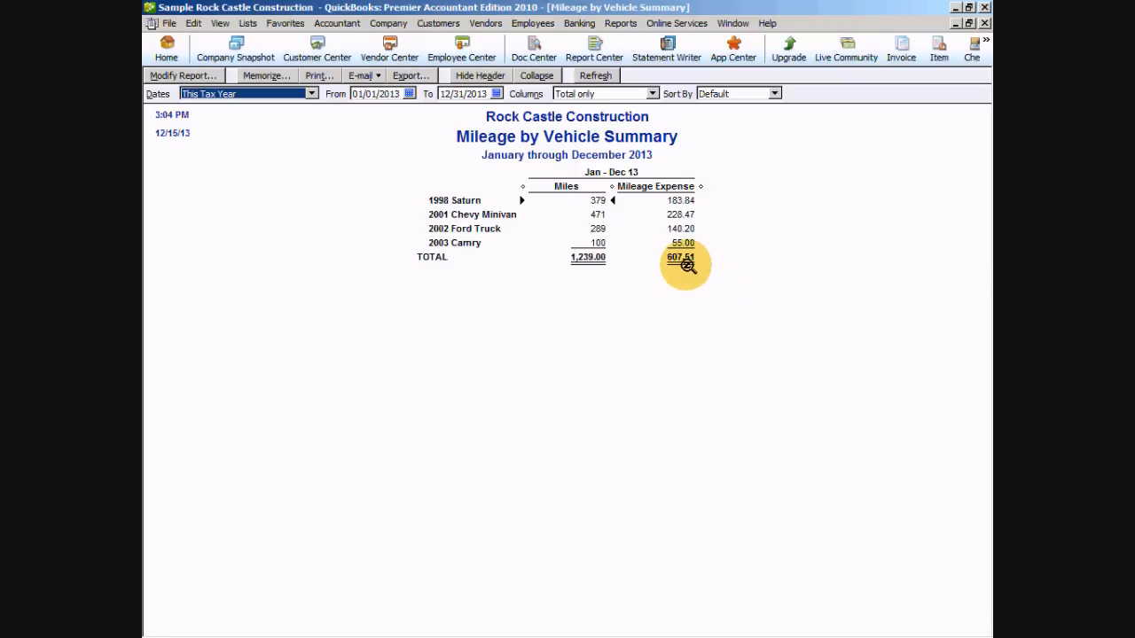
mouse_move(865, 363)
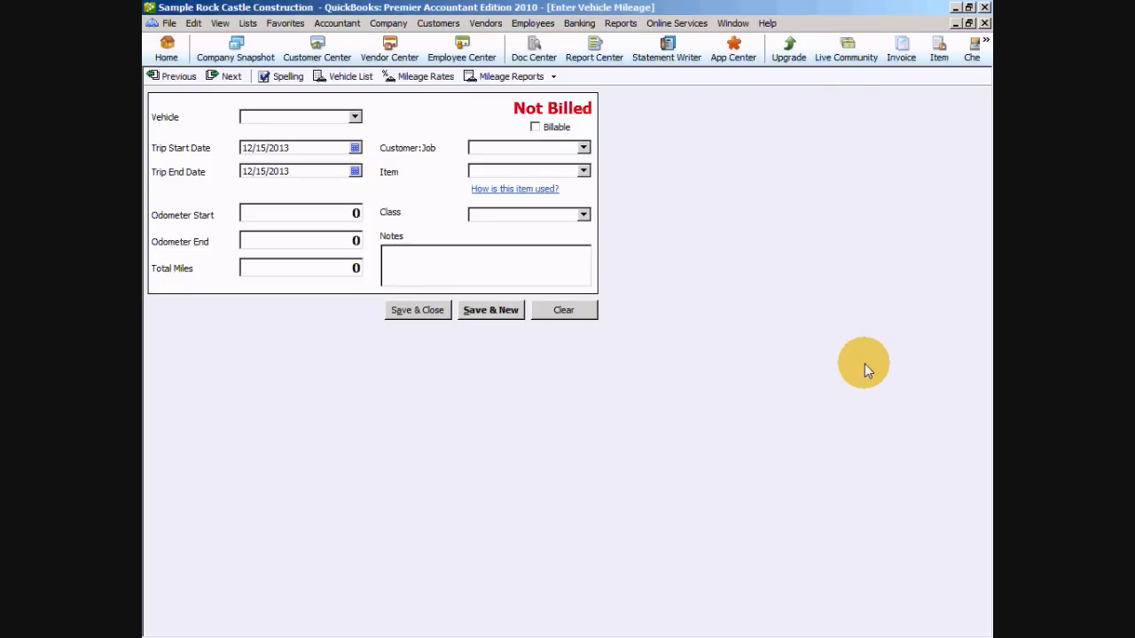
click(298, 117)
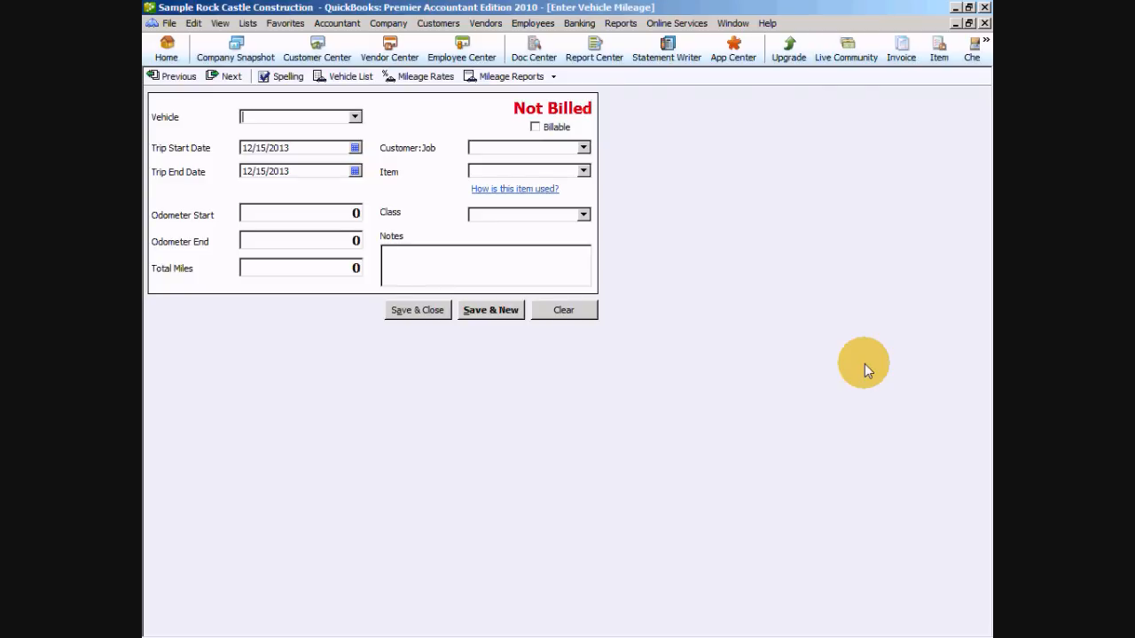